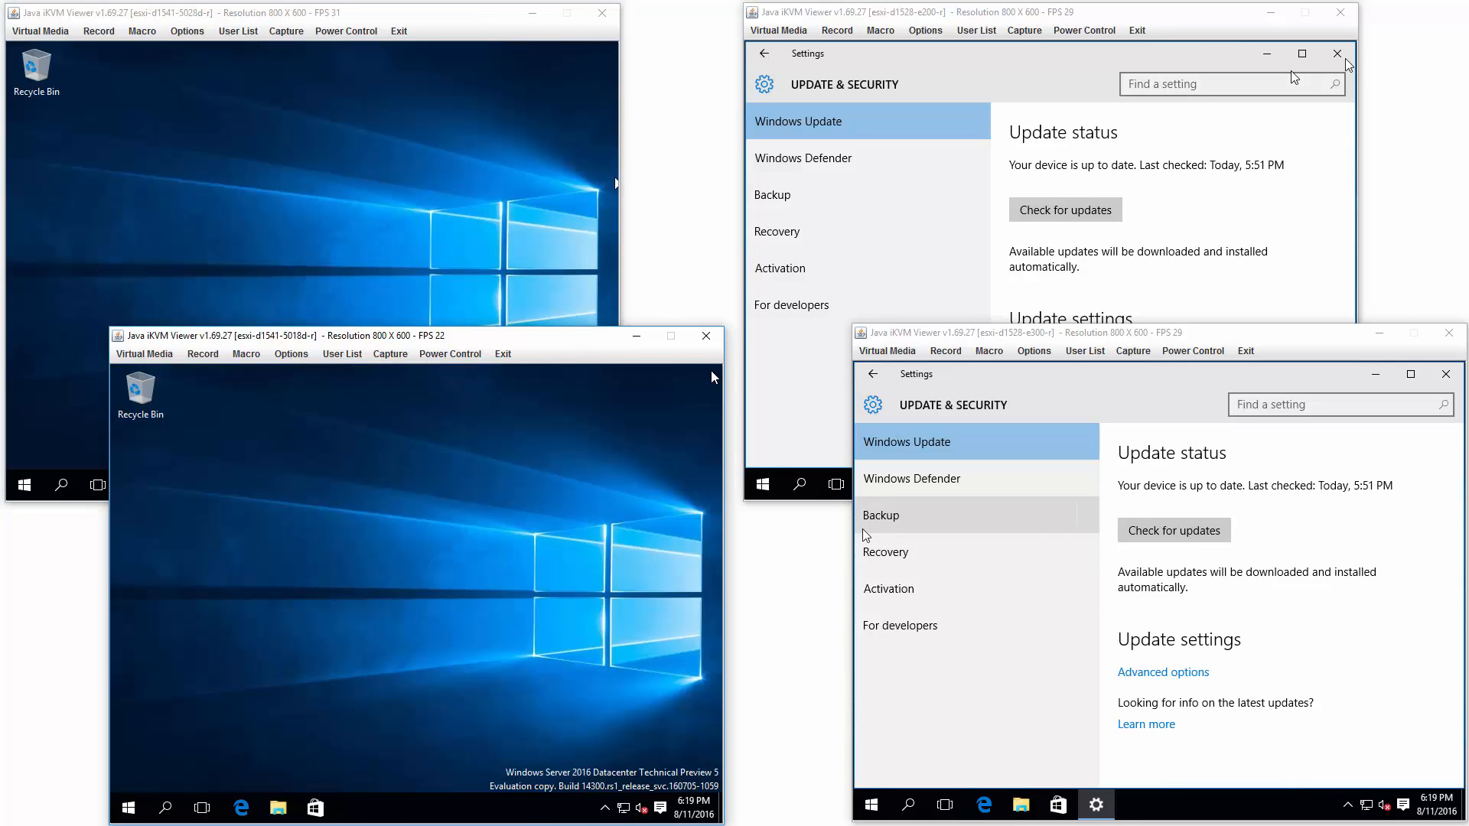
Close the Update & Security settings windows on the E200 and E300 servers
{"action": "left_click", "coordinate": [1335, 54]}
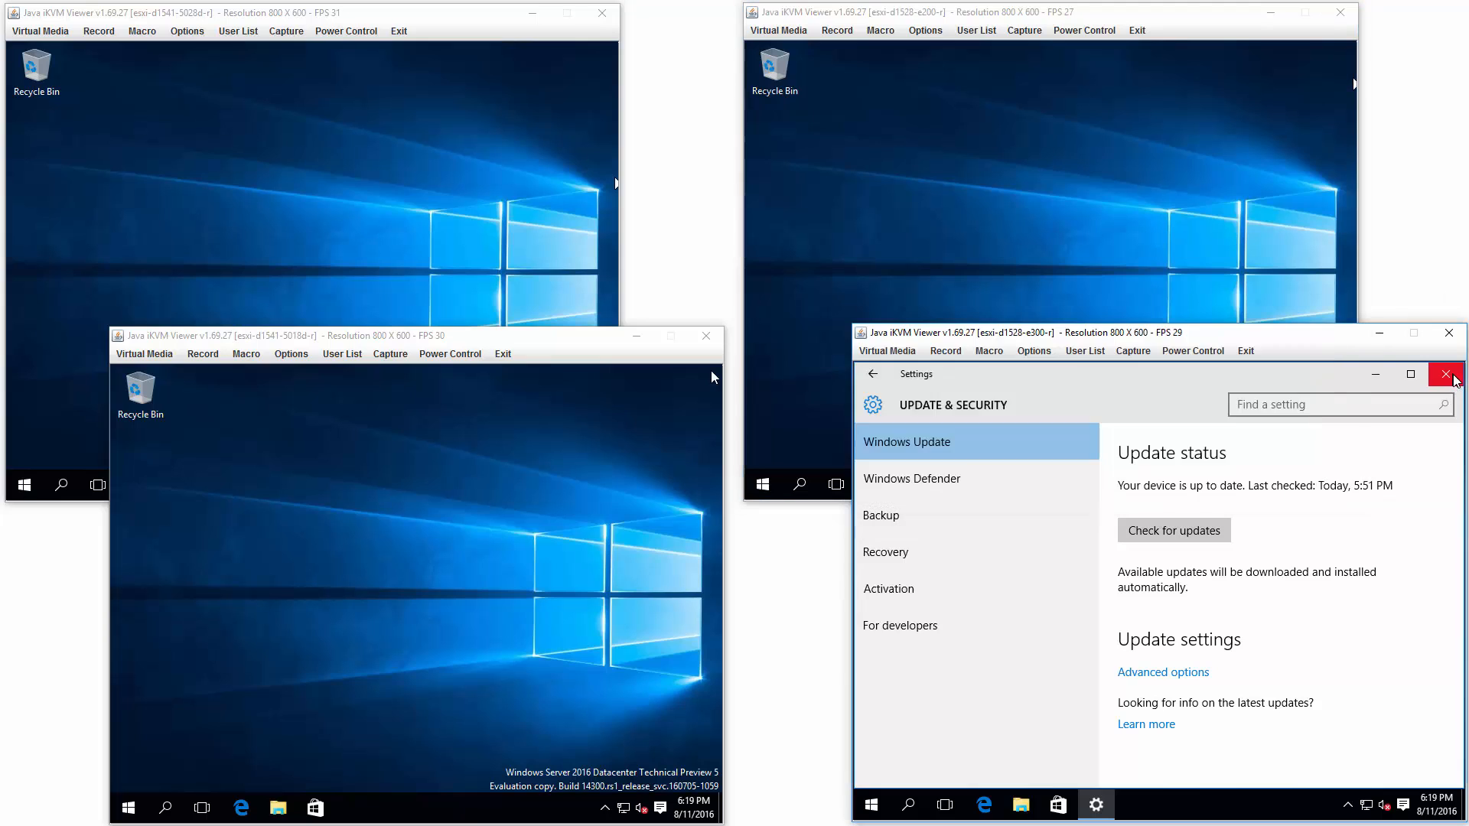
{"action": "left_click", "coordinate": [1448, 373]}
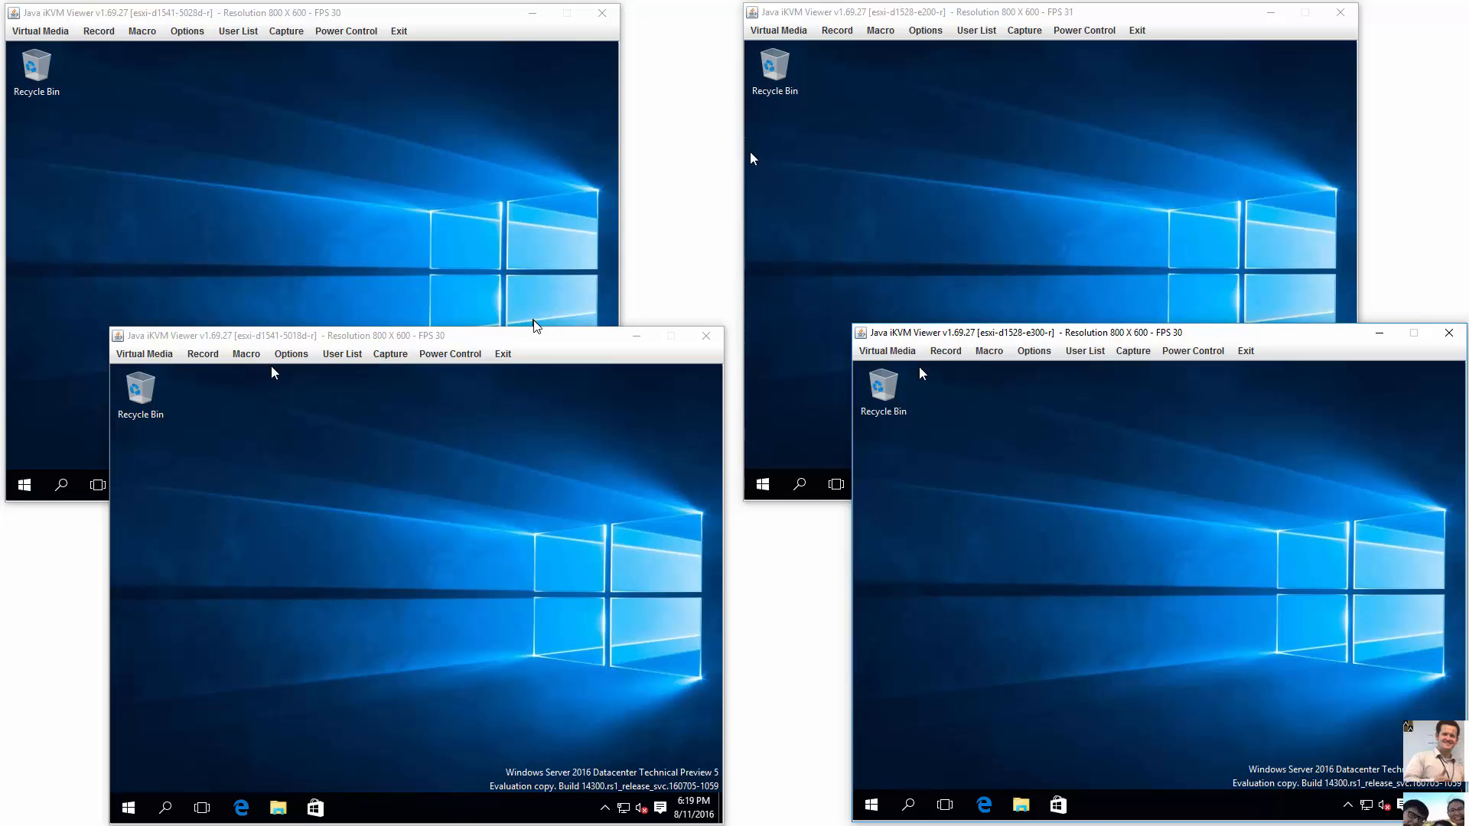
Launch Device Manager from the Start quick-links menu on the 5028D and E200 servers
{"action": "right_click", "coordinate": [23, 485]}
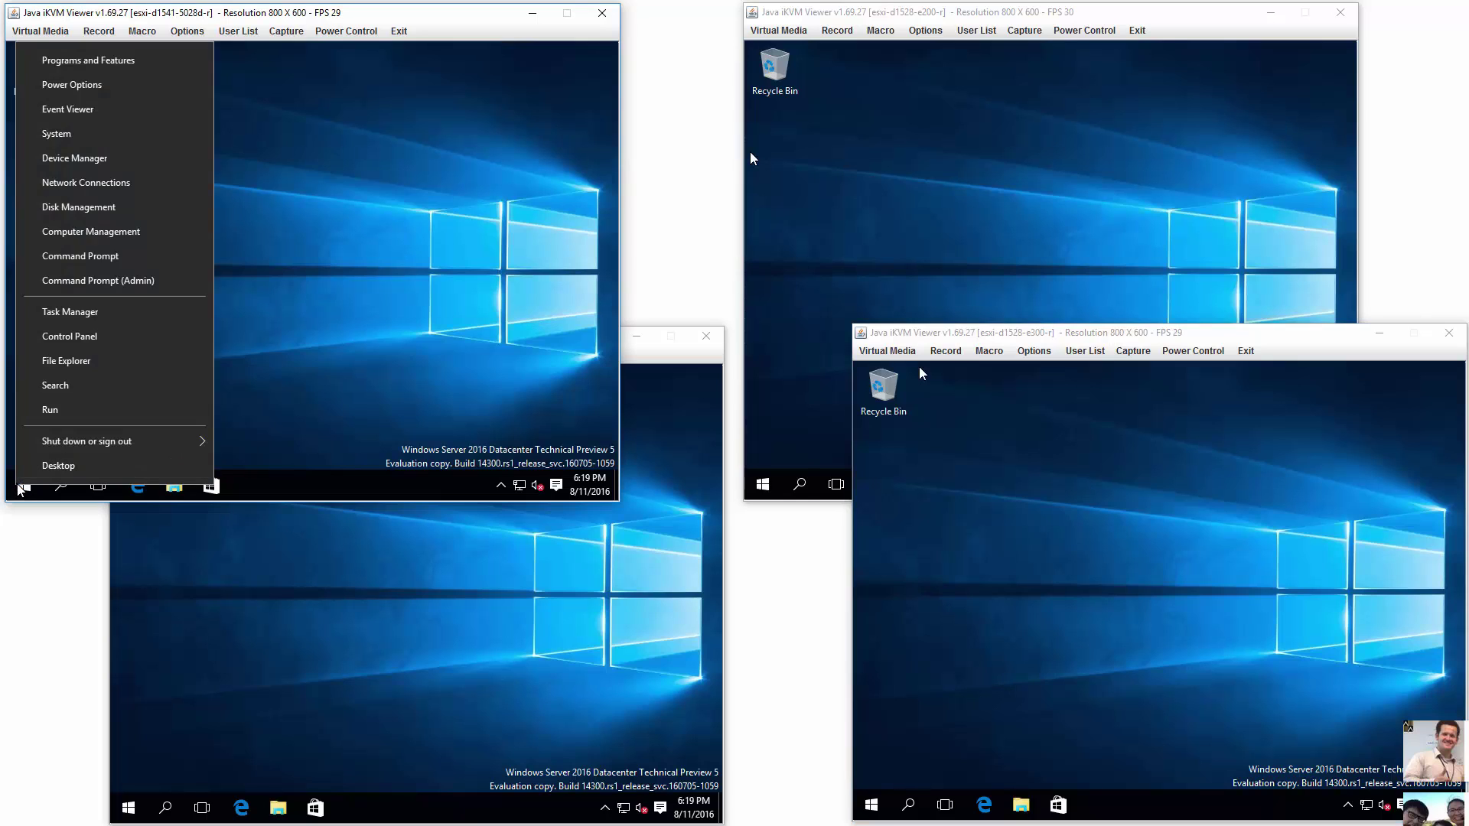
{"action": "mouse_move", "coordinate": [73, 158]}
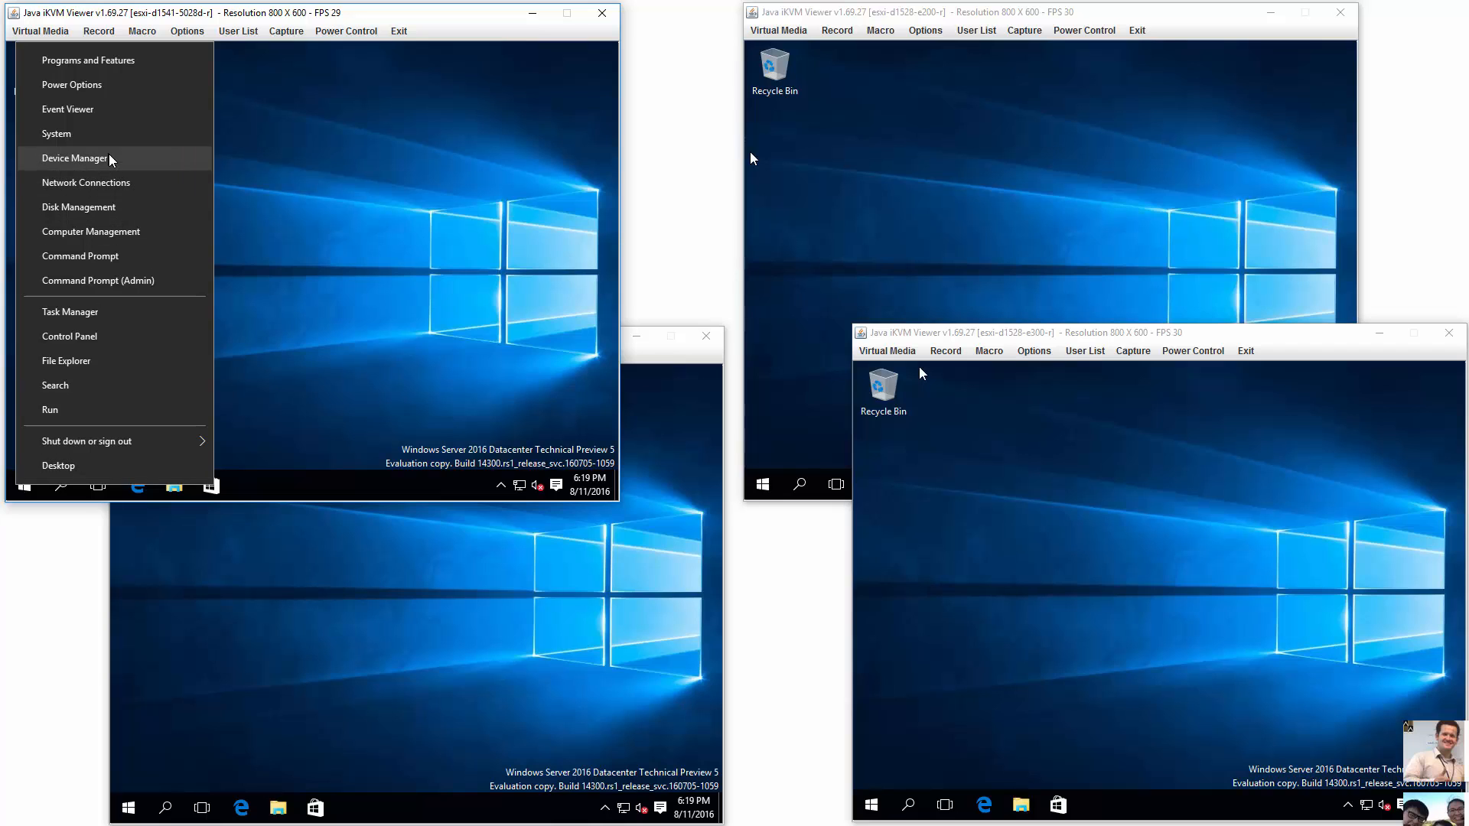
{"action": "left_click", "coordinate": [75, 158]}
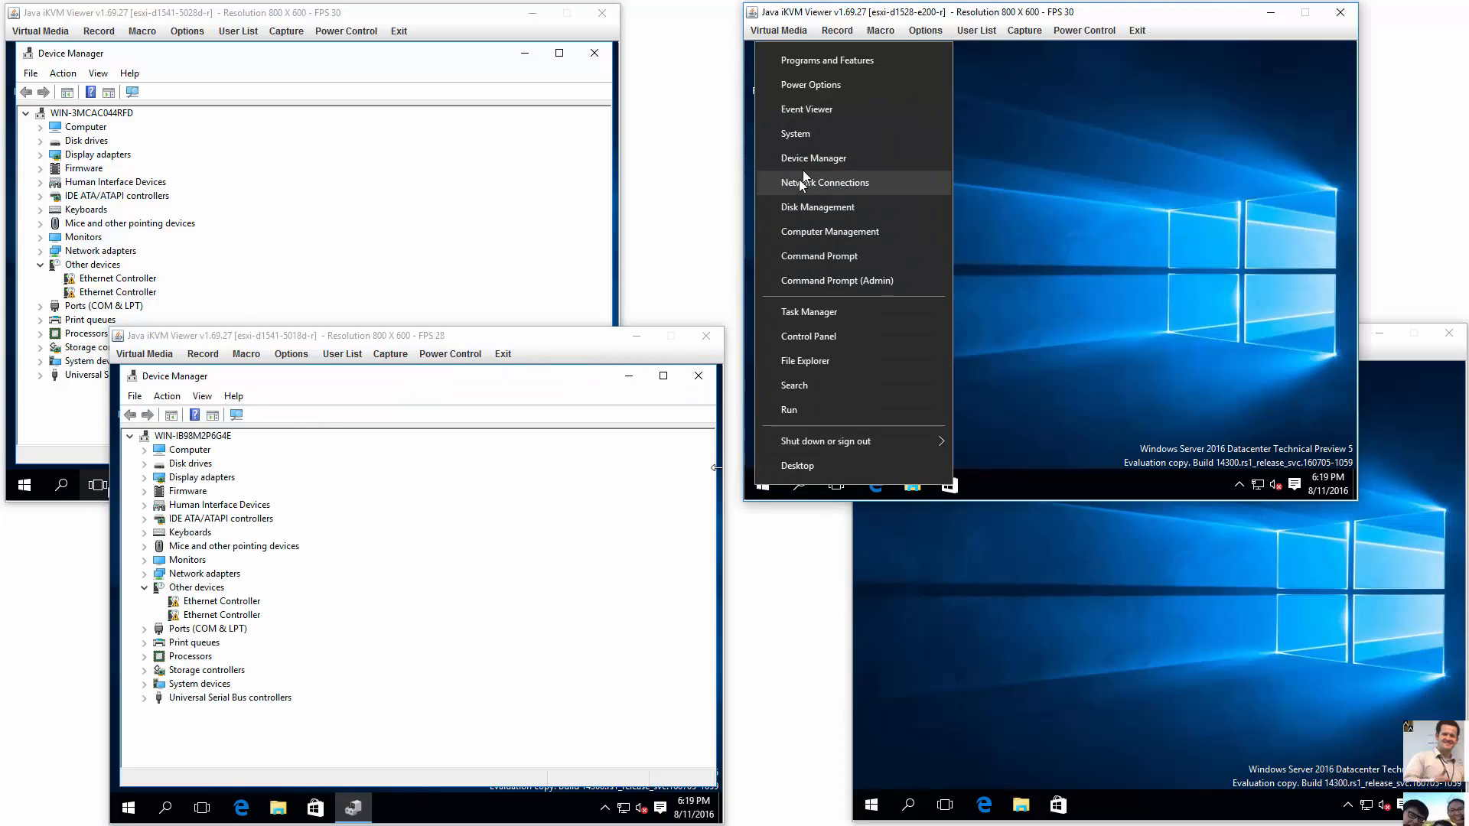
{"action": "left_click", "coordinate": [813, 157]}
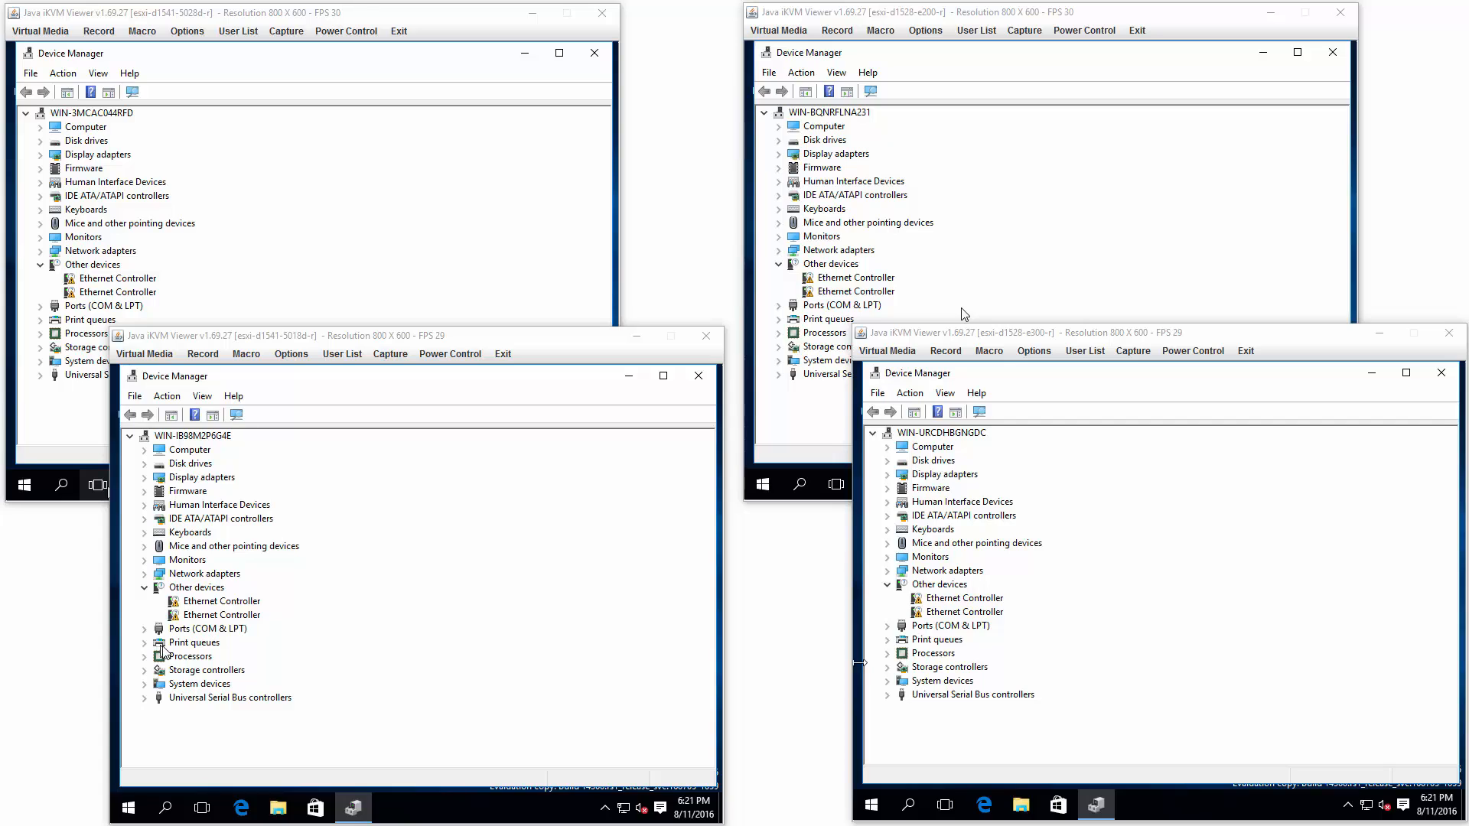
{"action": "mouse_move", "coordinate": [84, 416]}
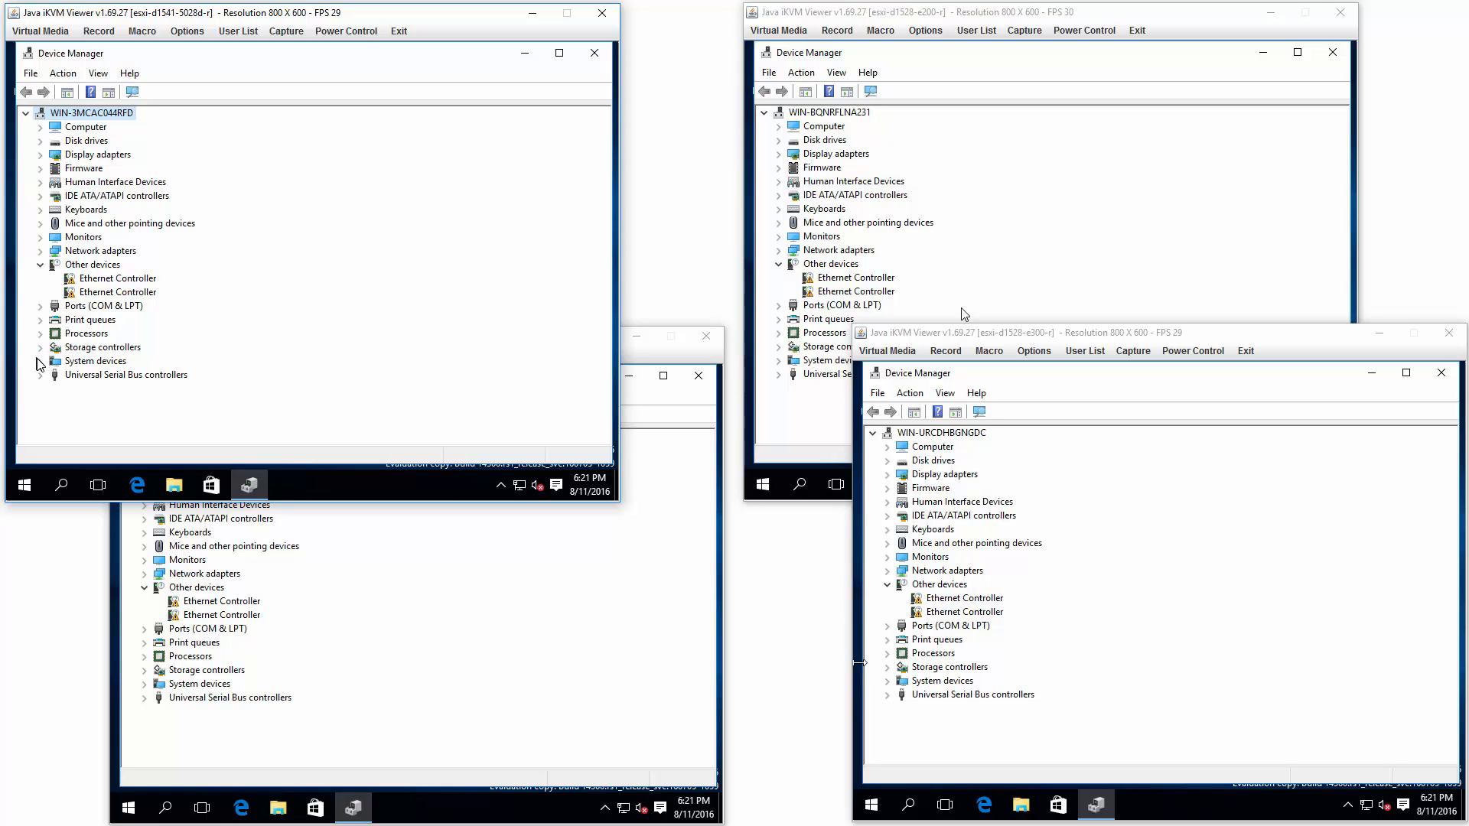
Expand System devices on the 5028D server, scan its Xeon chipset entries and return to the top
{"action": "left_click", "coordinate": [43, 361]}
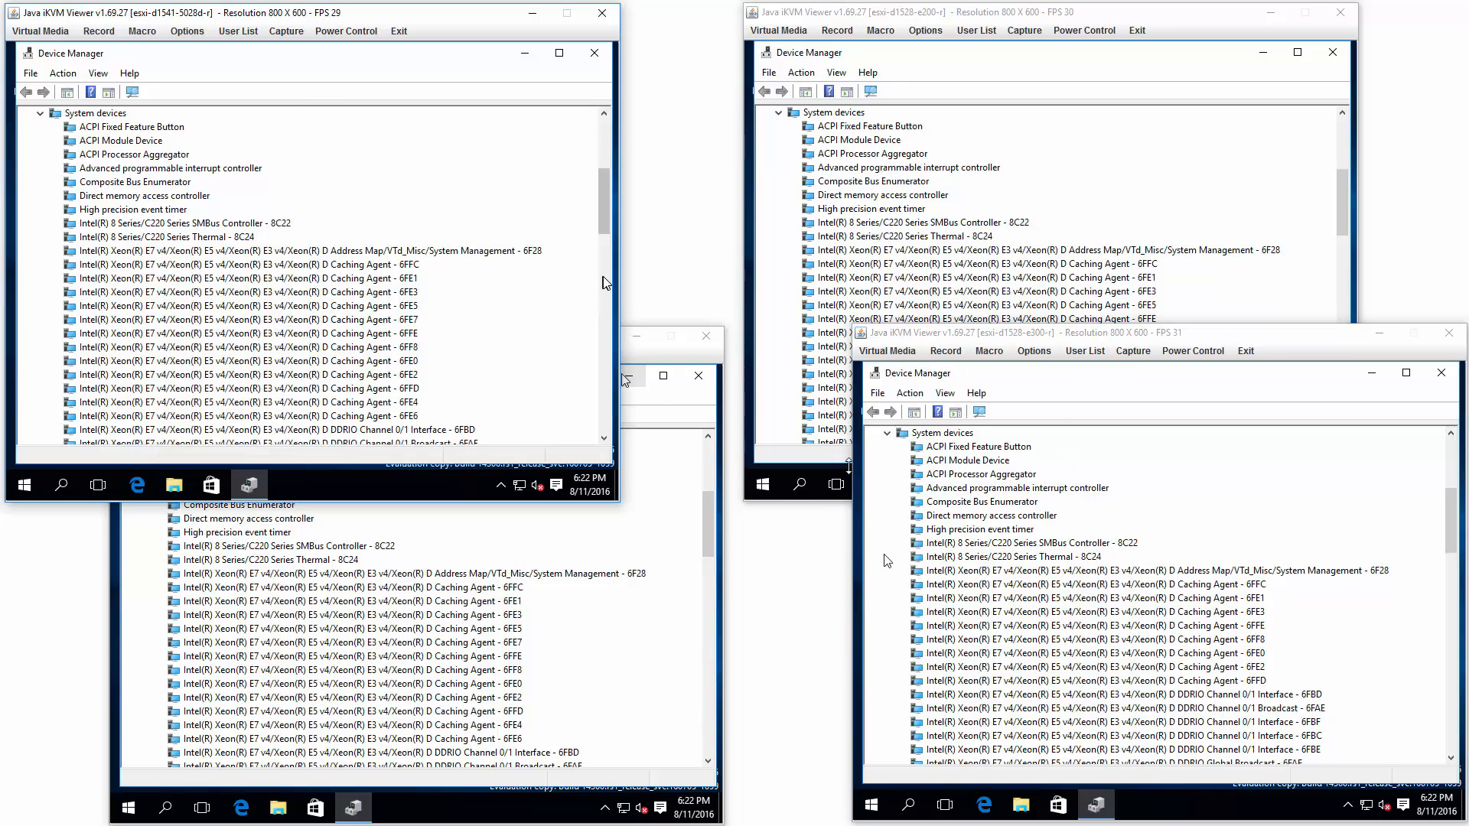
{"action": "scroll", "scroll_direction": "down", "scroll_amount": 3}
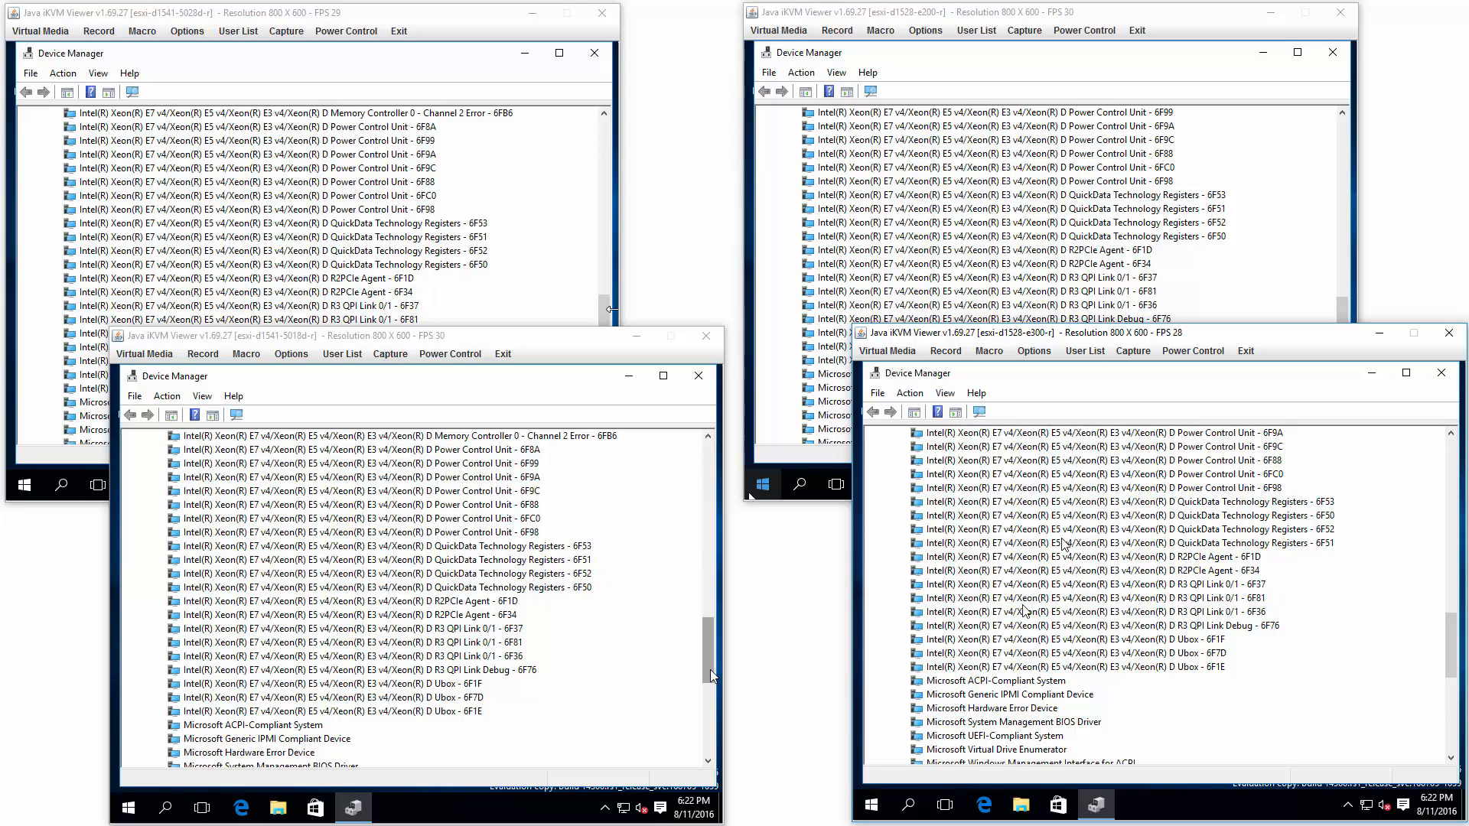
{"action": "mouse_move", "coordinate": [1232, 721]}
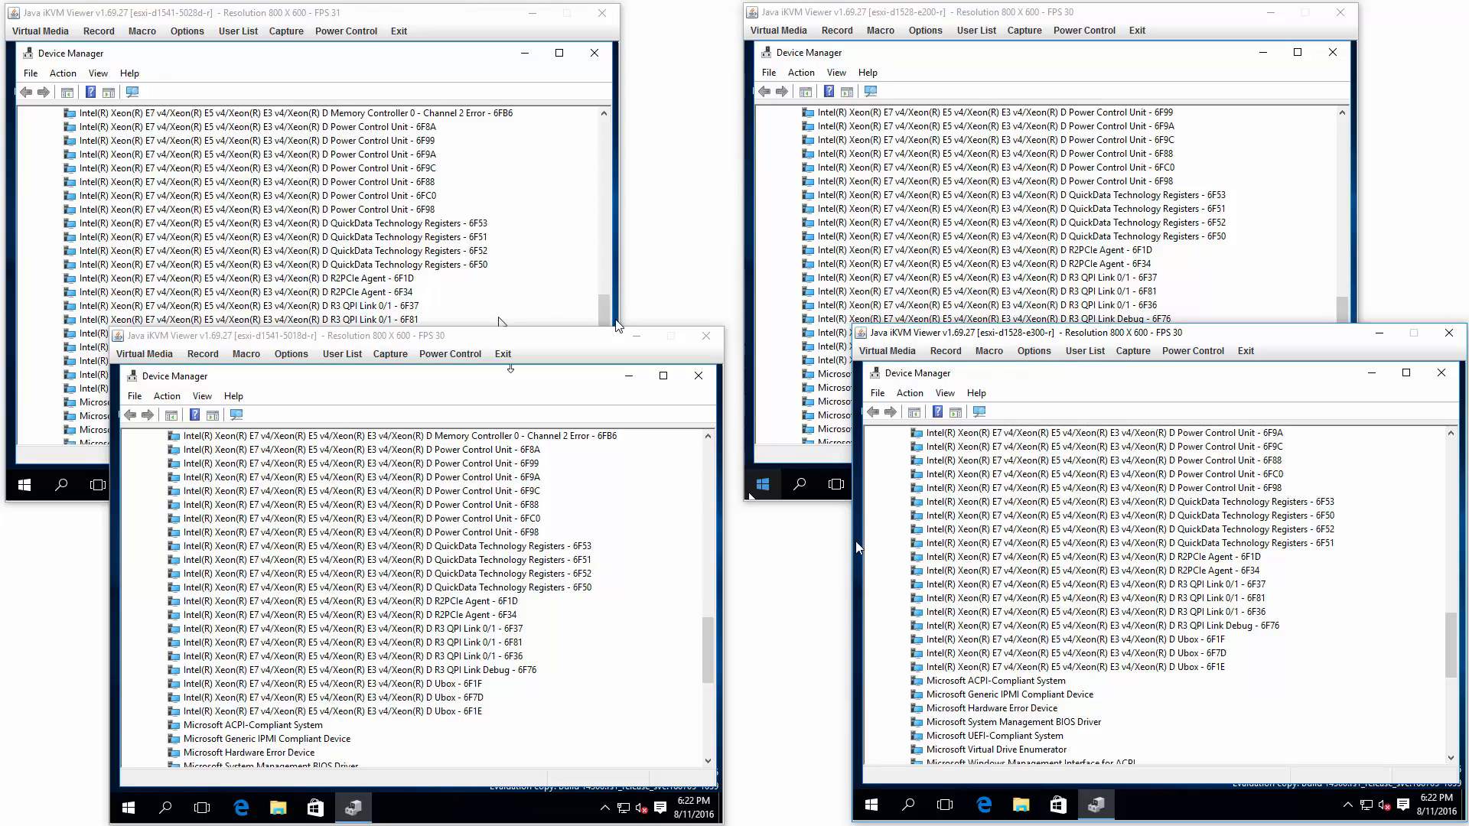
{"action": "mouse_move", "coordinate": [602, 311]}
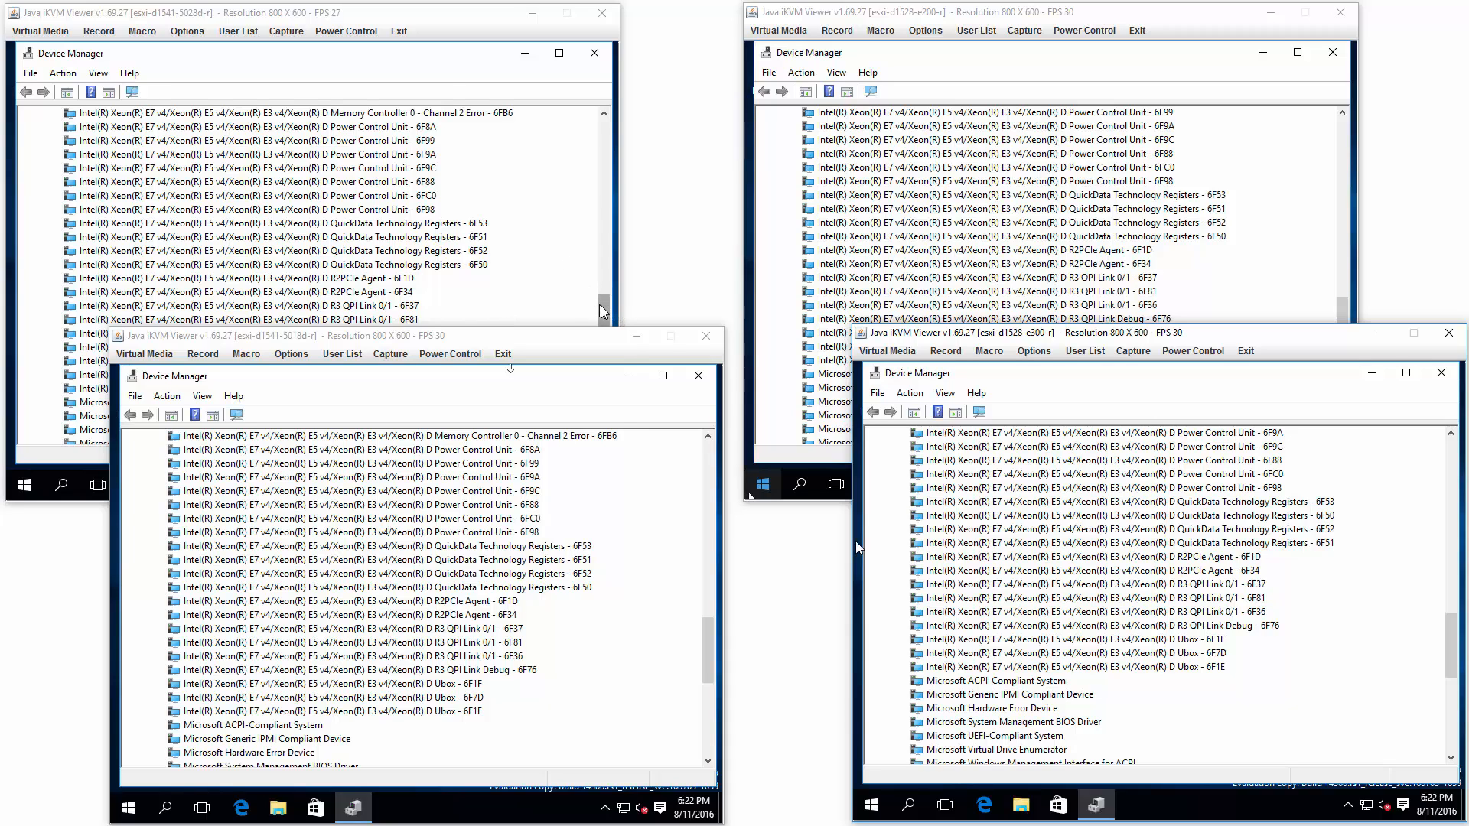
{"action": "scroll", "scroll_direction": "down", "scroll_amount": 3}
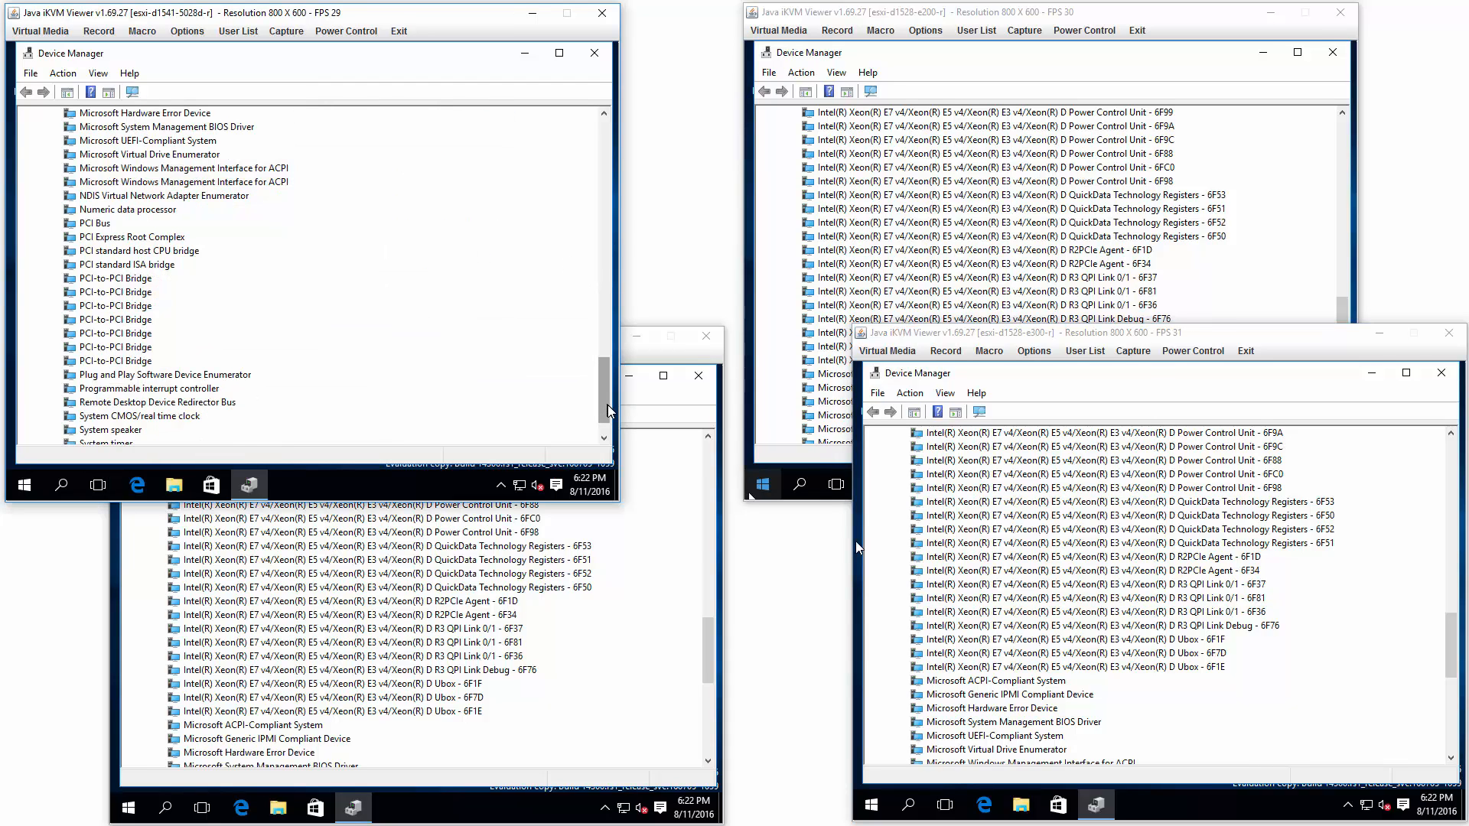
{"action": "scroll", "scroll_direction": "down", "scroll_amount": 3}
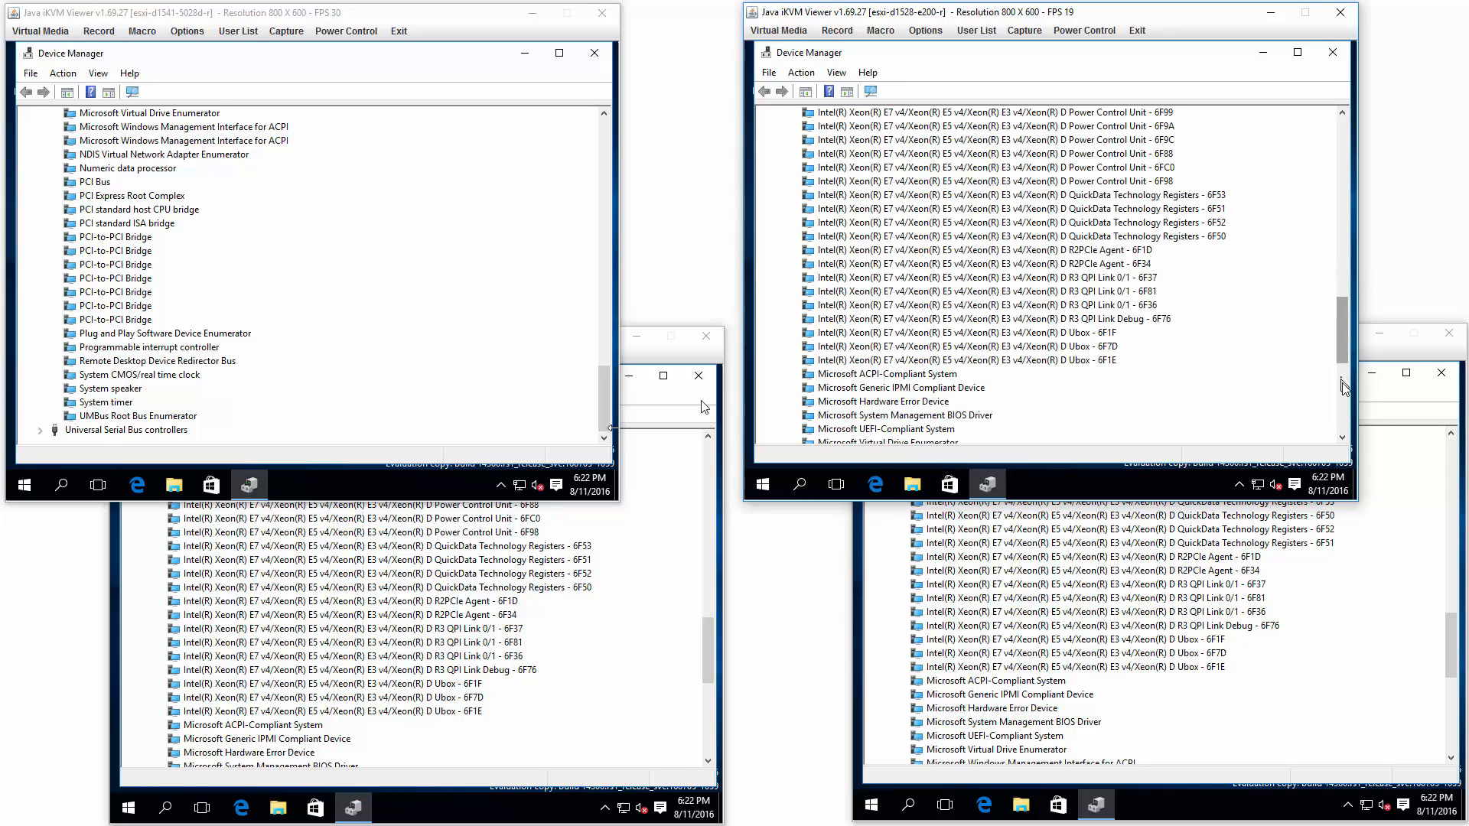
{"action": "scroll", "scroll_direction": "up", "scroll_amount": 3}
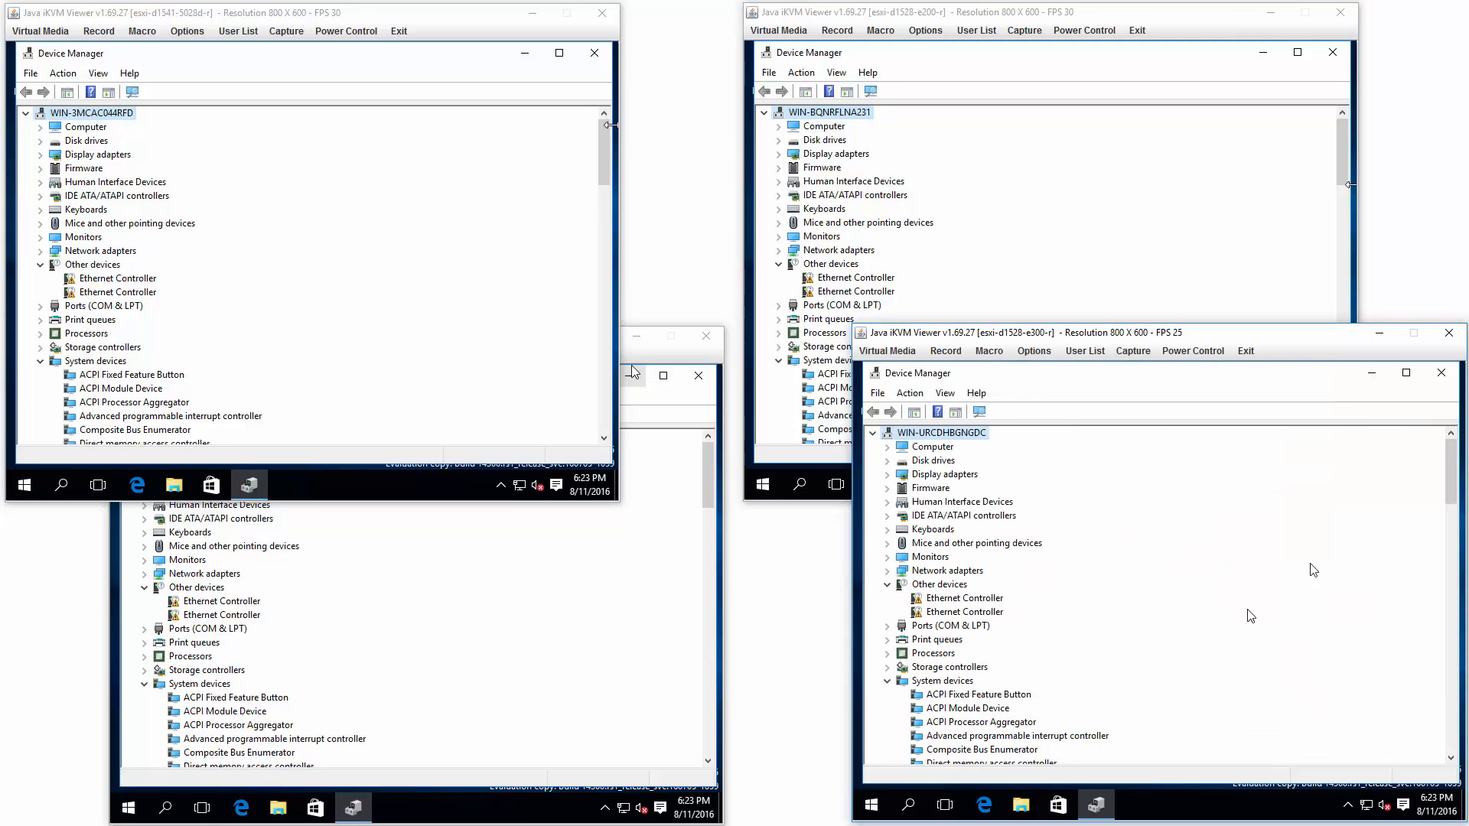
{"action": "mouse_move", "coordinate": [1249, 615]}
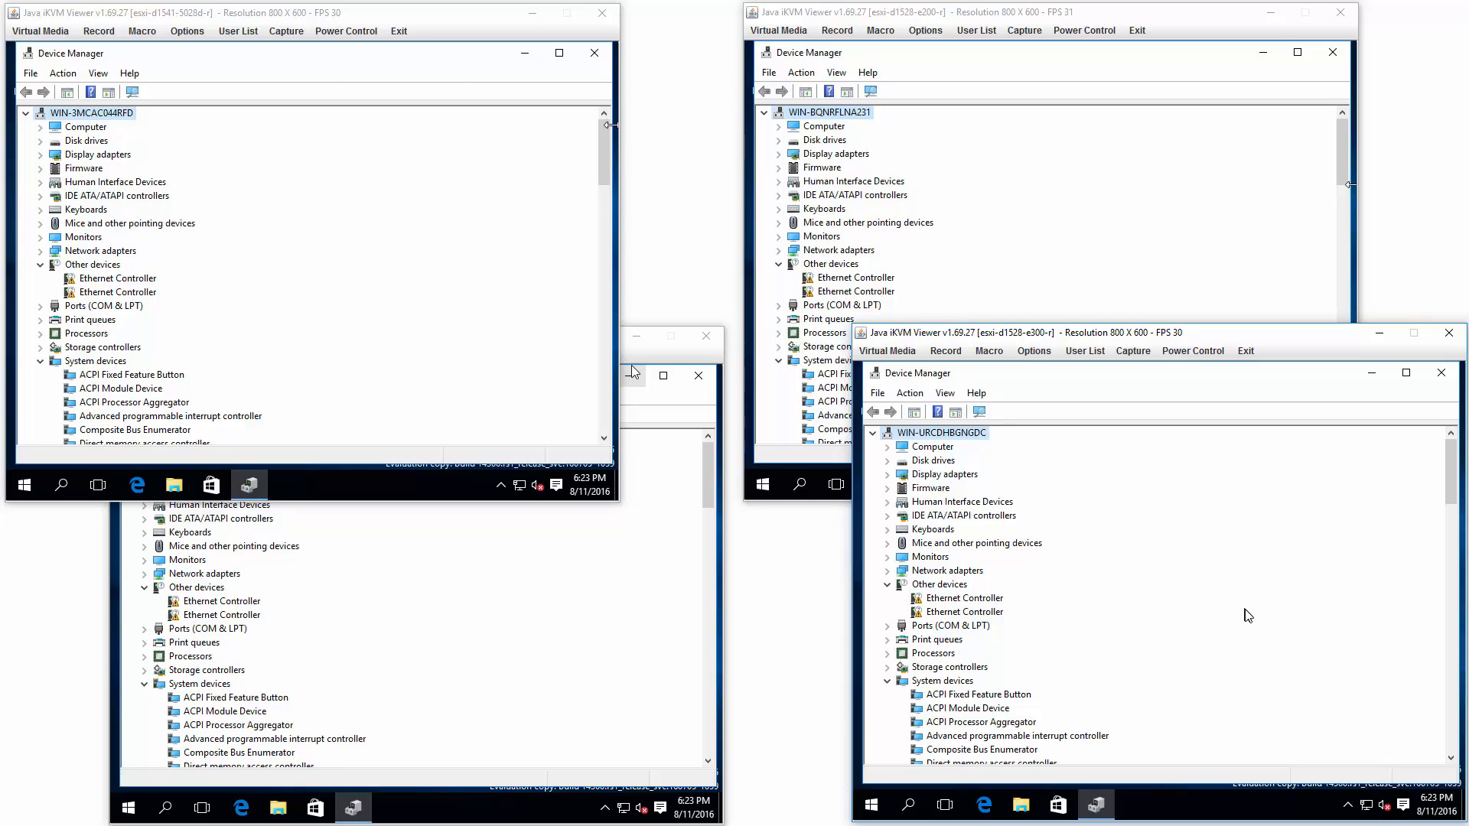
{"action": "mouse_move", "coordinate": [1195, 336]}
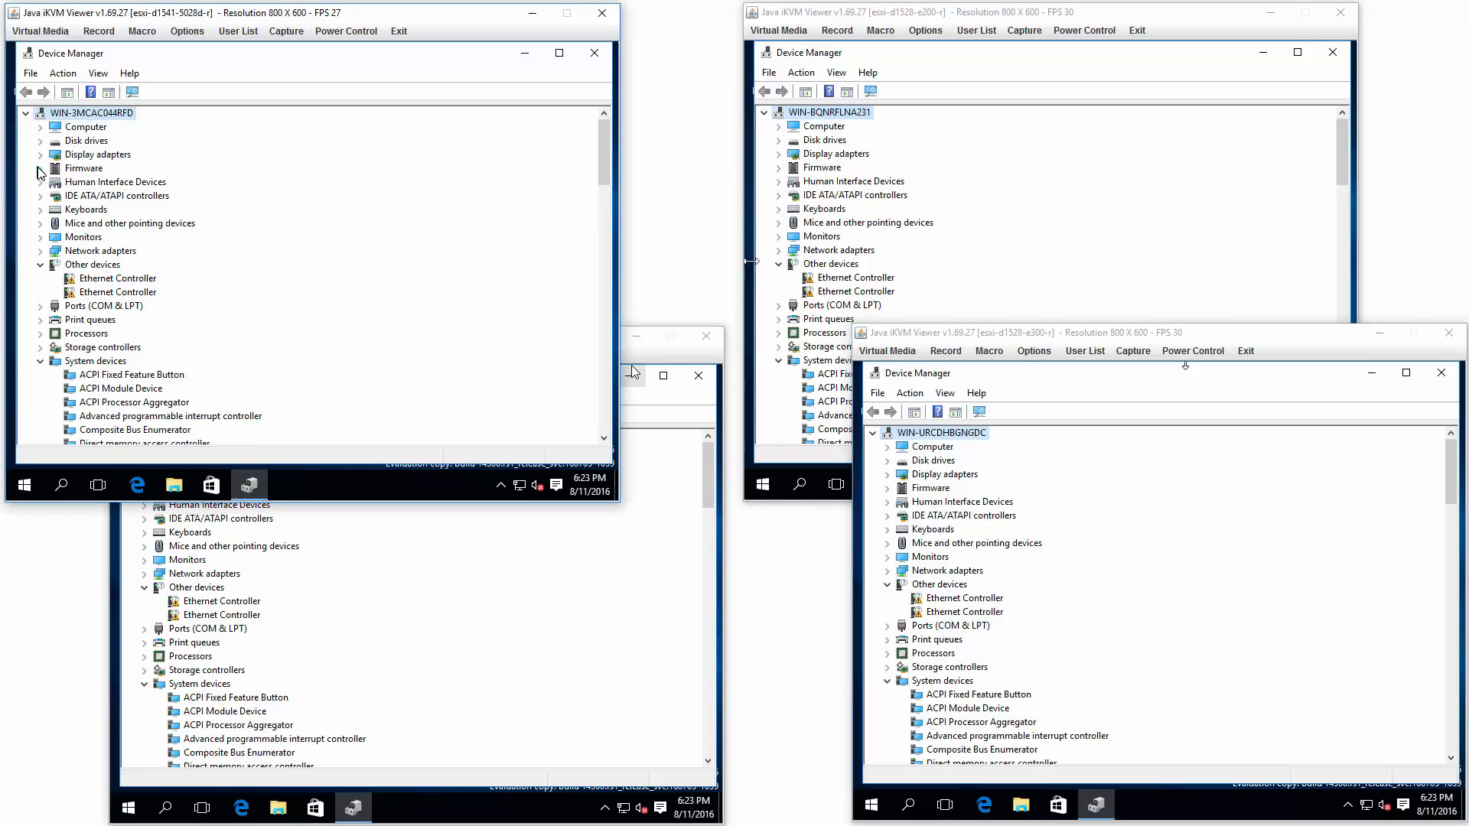
Inspect System Firmware's Driver and Details information under Firmware, then dismiss the properties dialog
{"action": "left_click", "coordinate": [40, 168]}
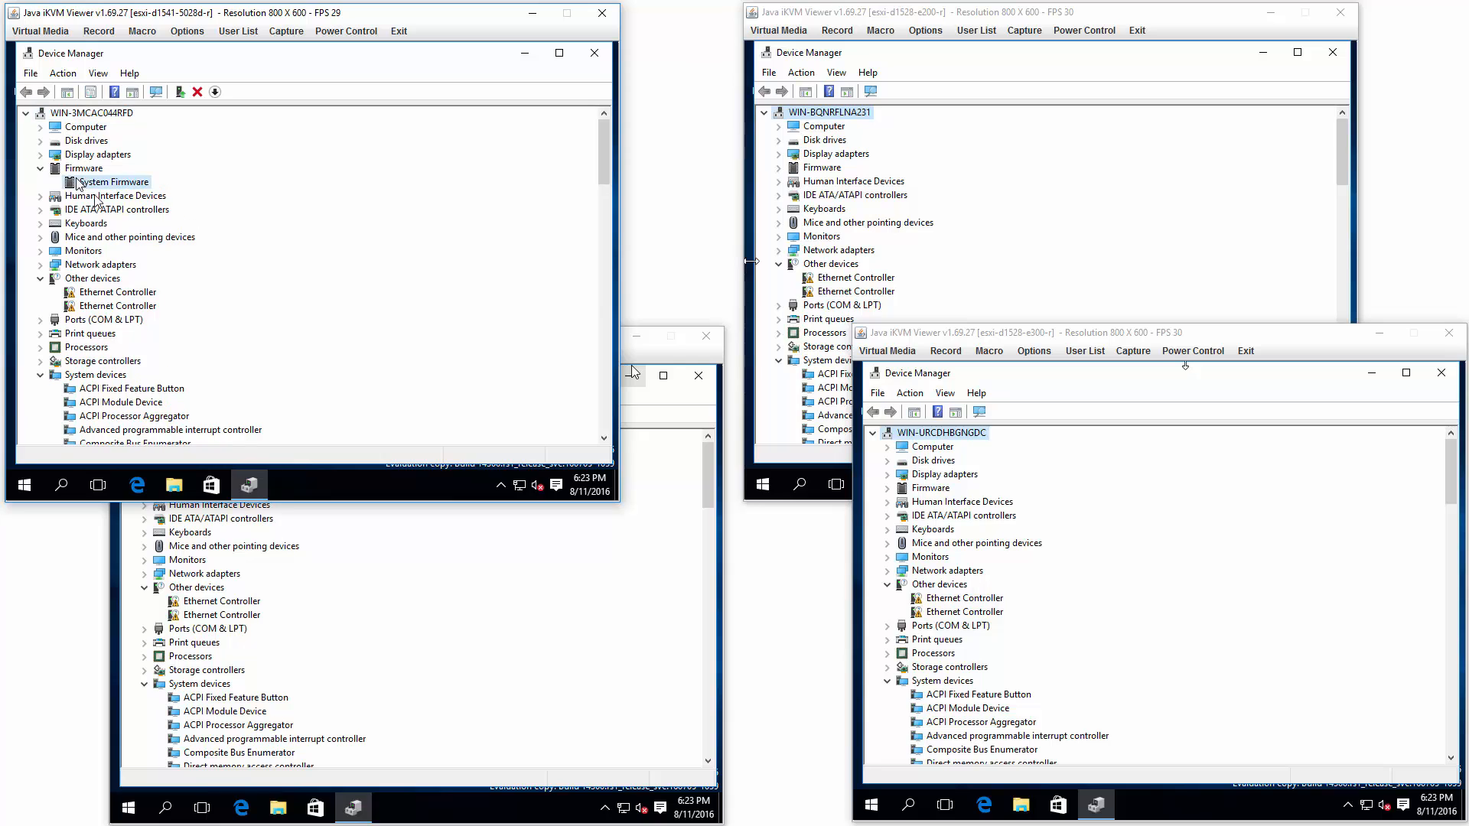
{"action": "double_click", "coordinate": [115, 182]}
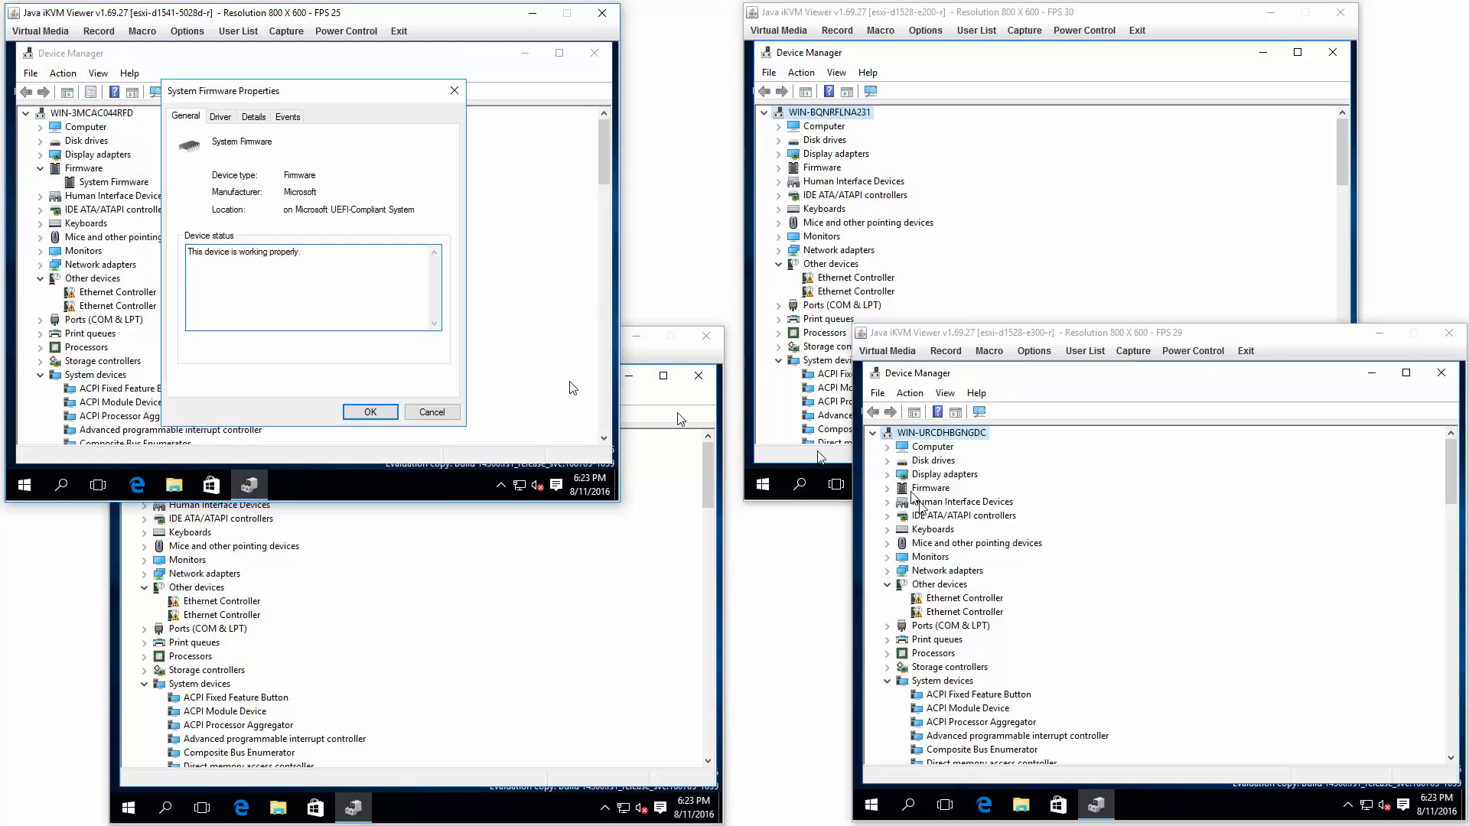
{"action": "left_click", "coordinate": [220, 115]}
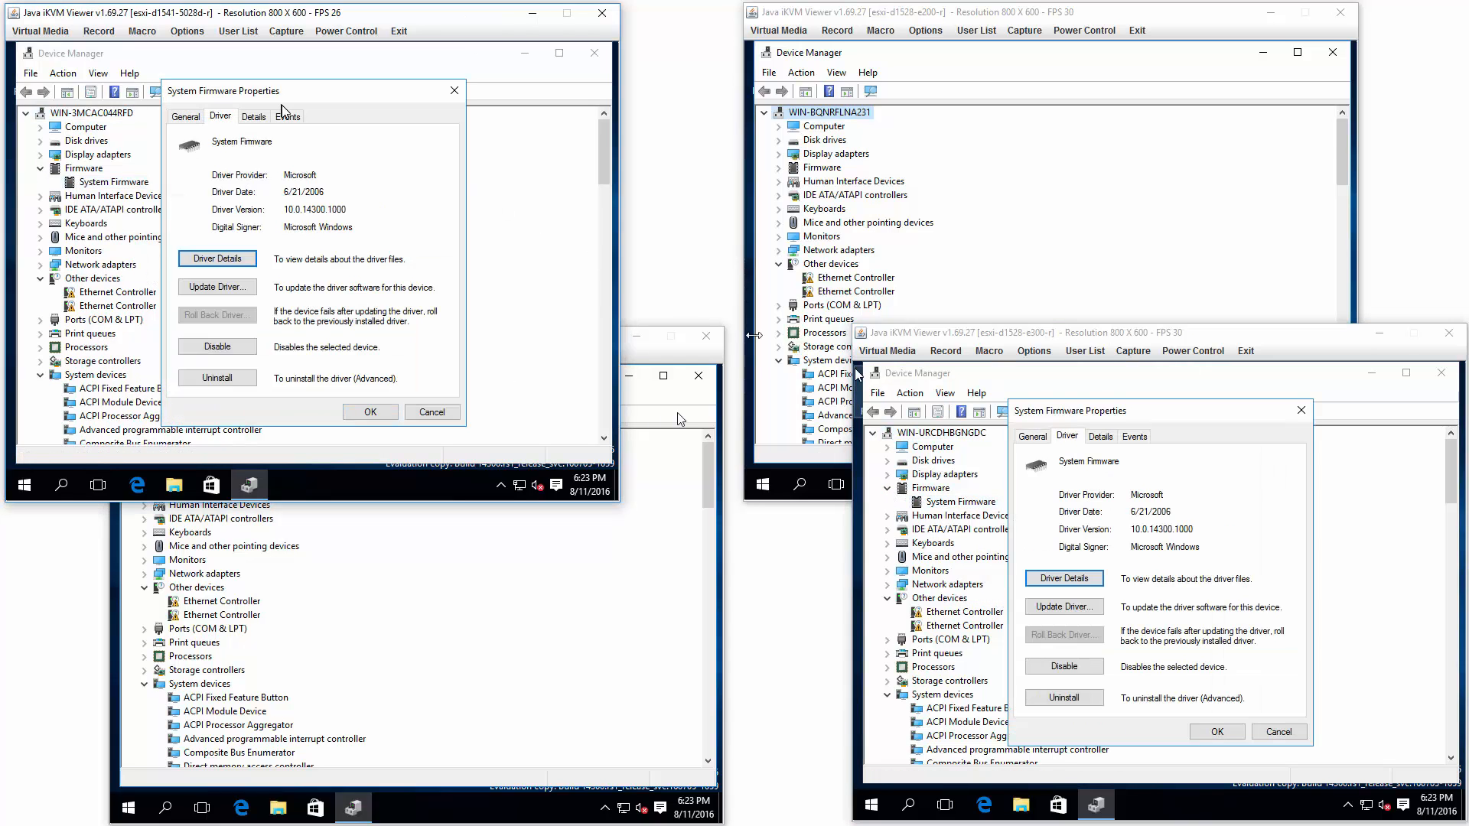
{"action": "left_click", "coordinate": [252, 115]}
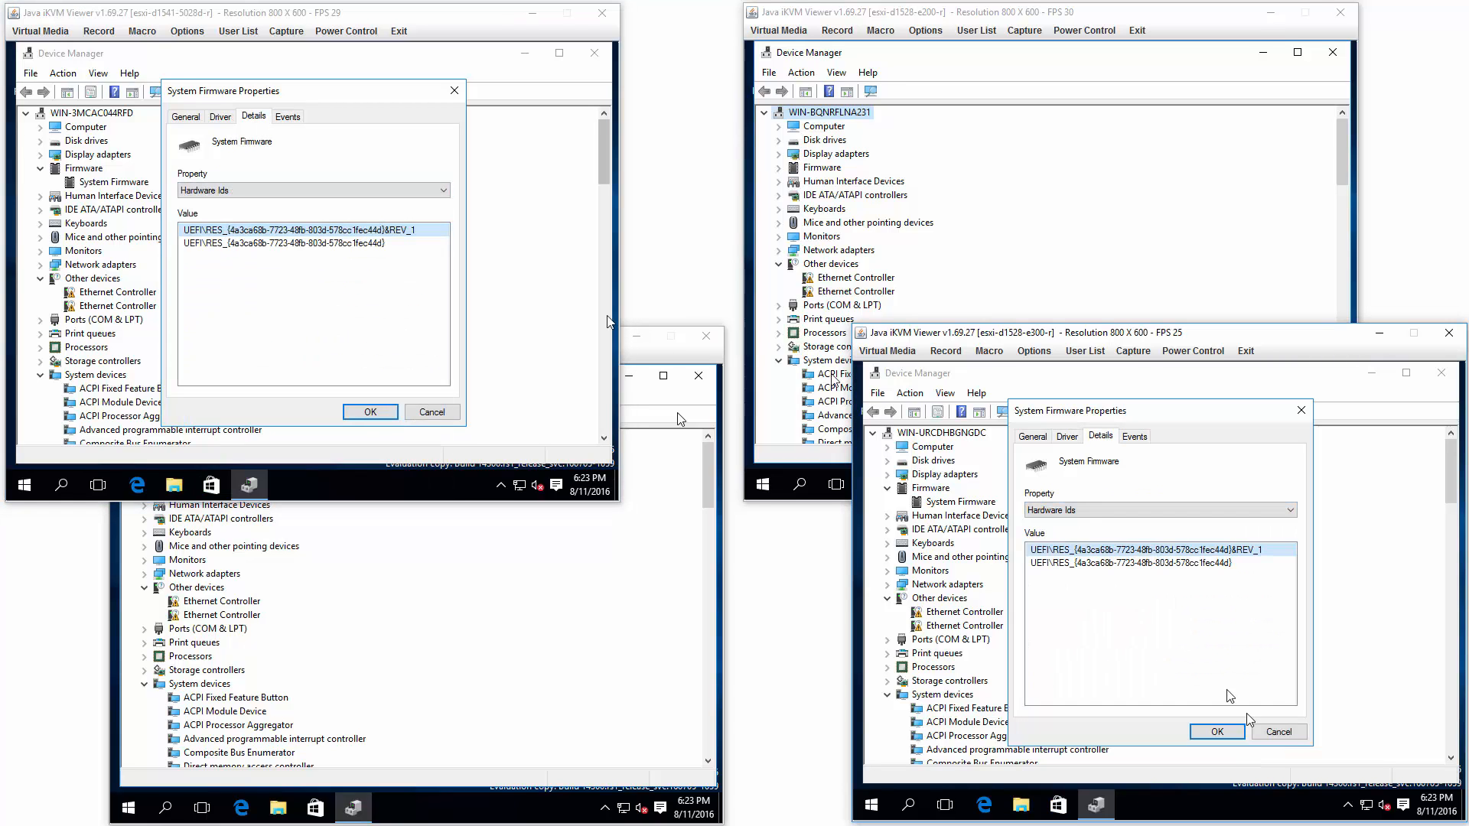
{"action": "left_click", "coordinate": [368, 412]}
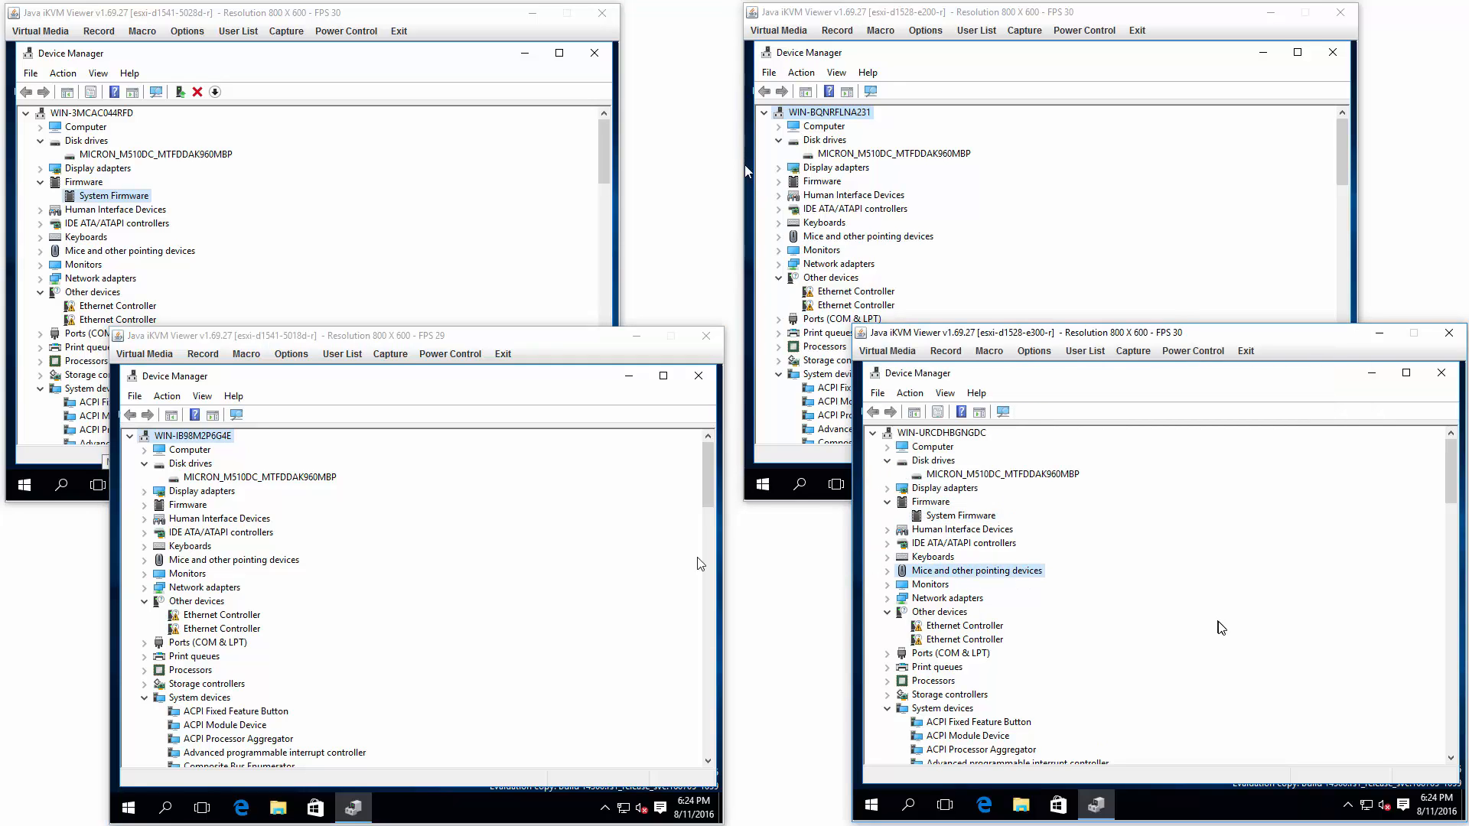
{"action": "mouse_move", "coordinate": [681, 617]}
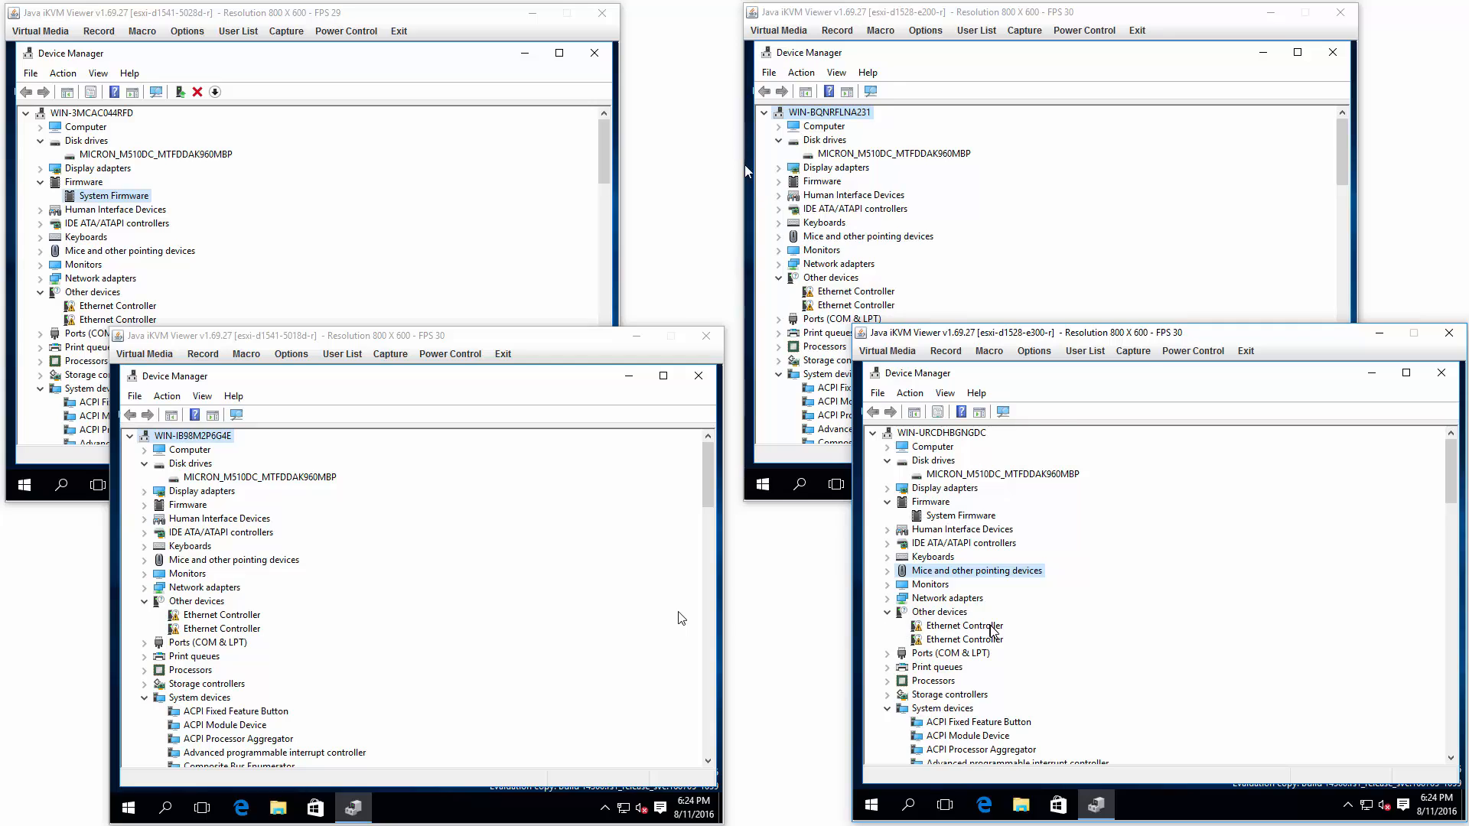
View the E300 Ethernet Controller's properties and its driver information
{"action": "right_click", "coordinate": [961, 625]}
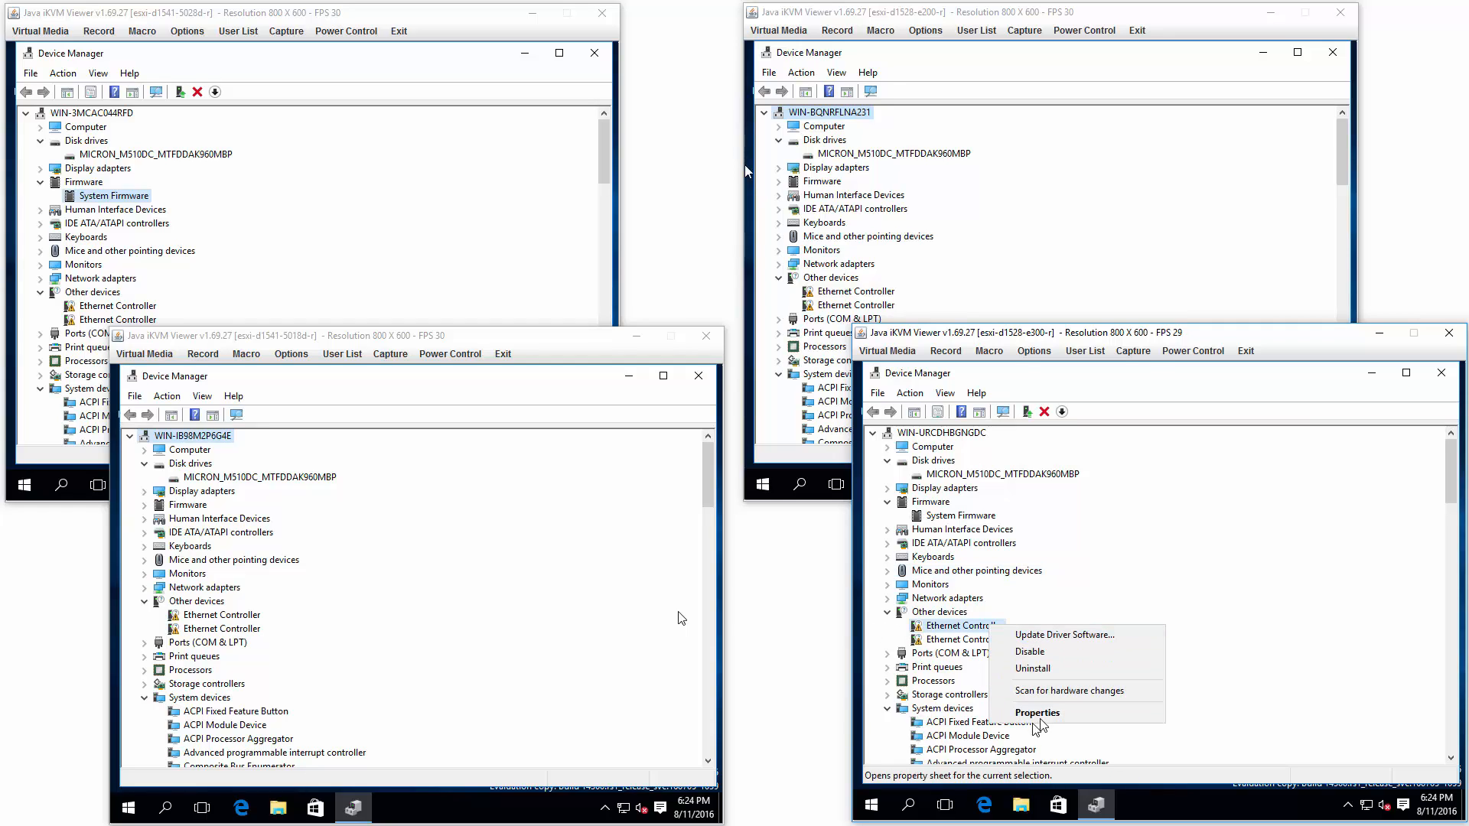
{"action": "left_click", "coordinate": [1037, 713]}
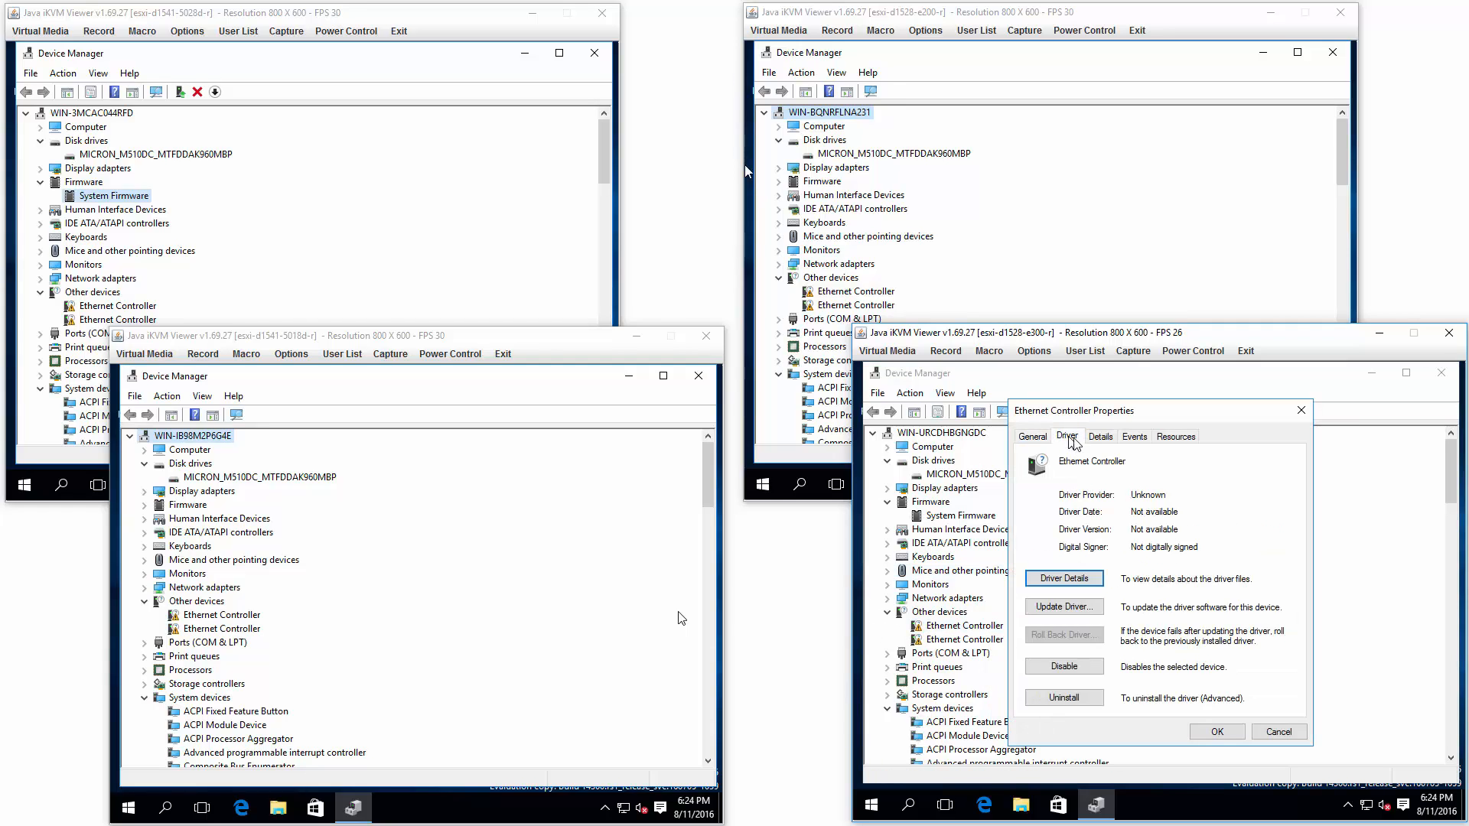
{"action": "left_click", "coordinate": [1100, 436]}
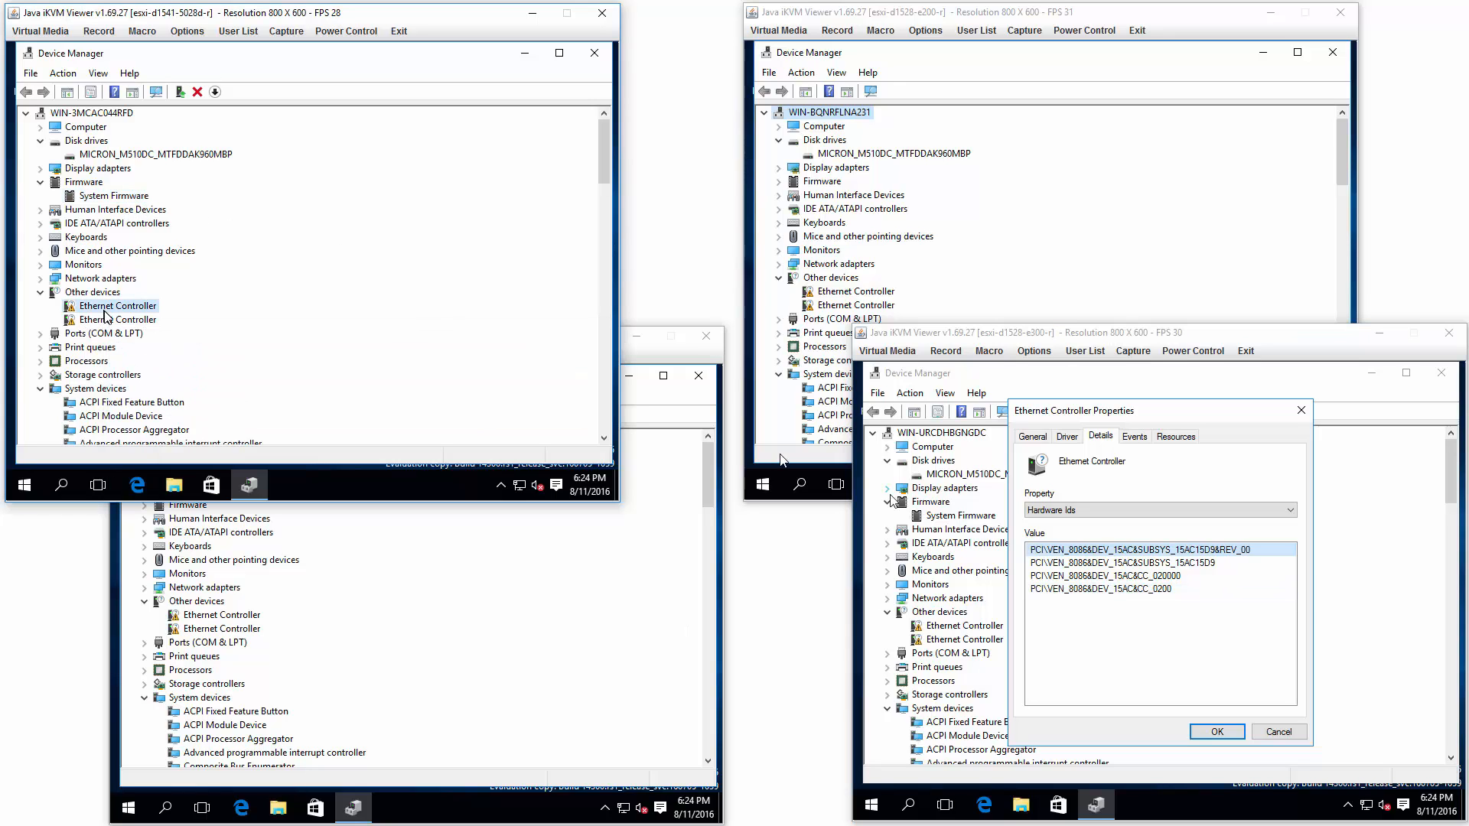
View the 5028D's first Ethernet Controller properties and its hardware ID details
{"action": "double_click", "coordinate": [118, 306]}
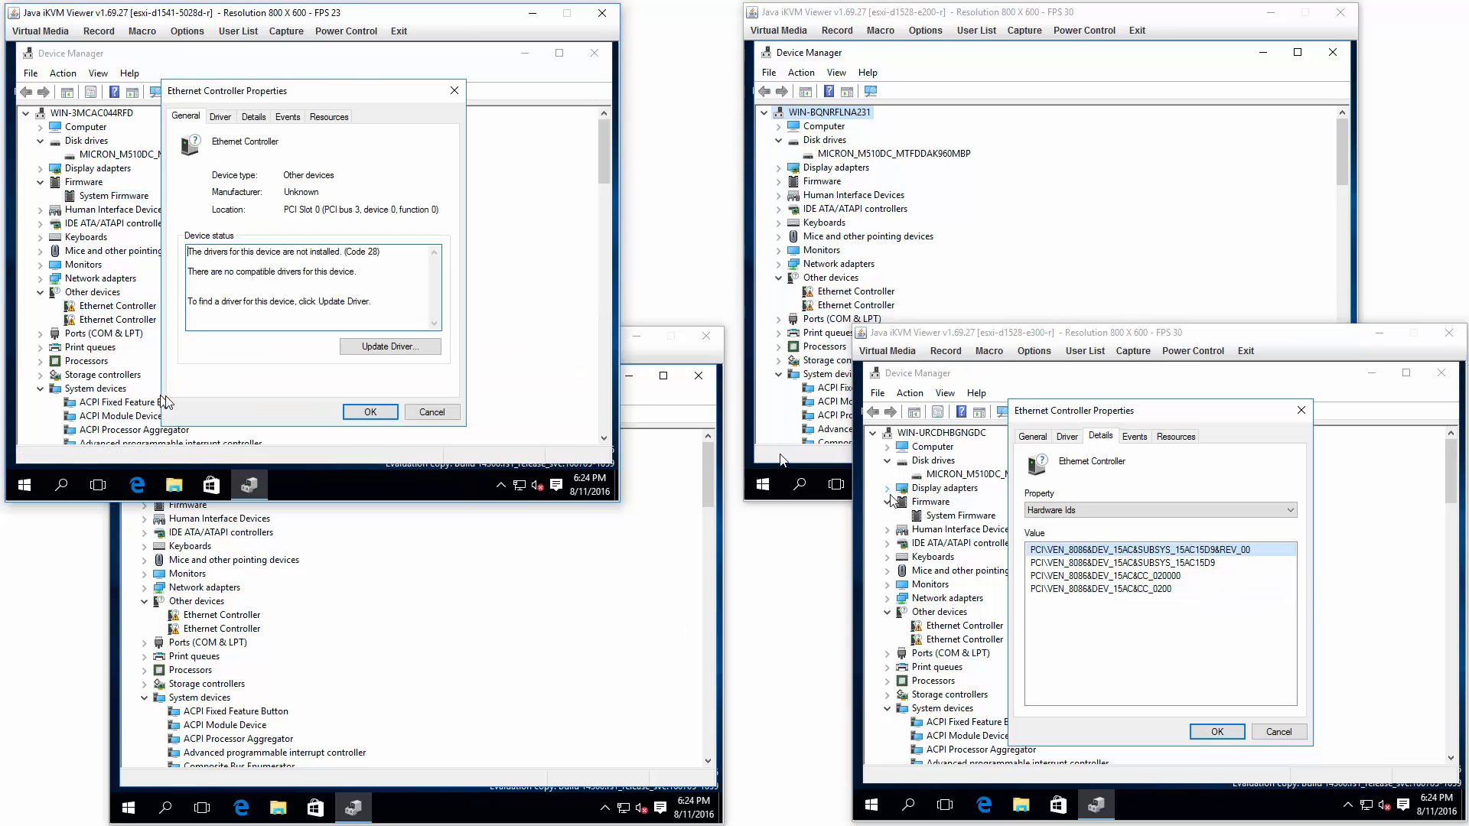
{"action": "left_click", "coordinate": [253, 117]}
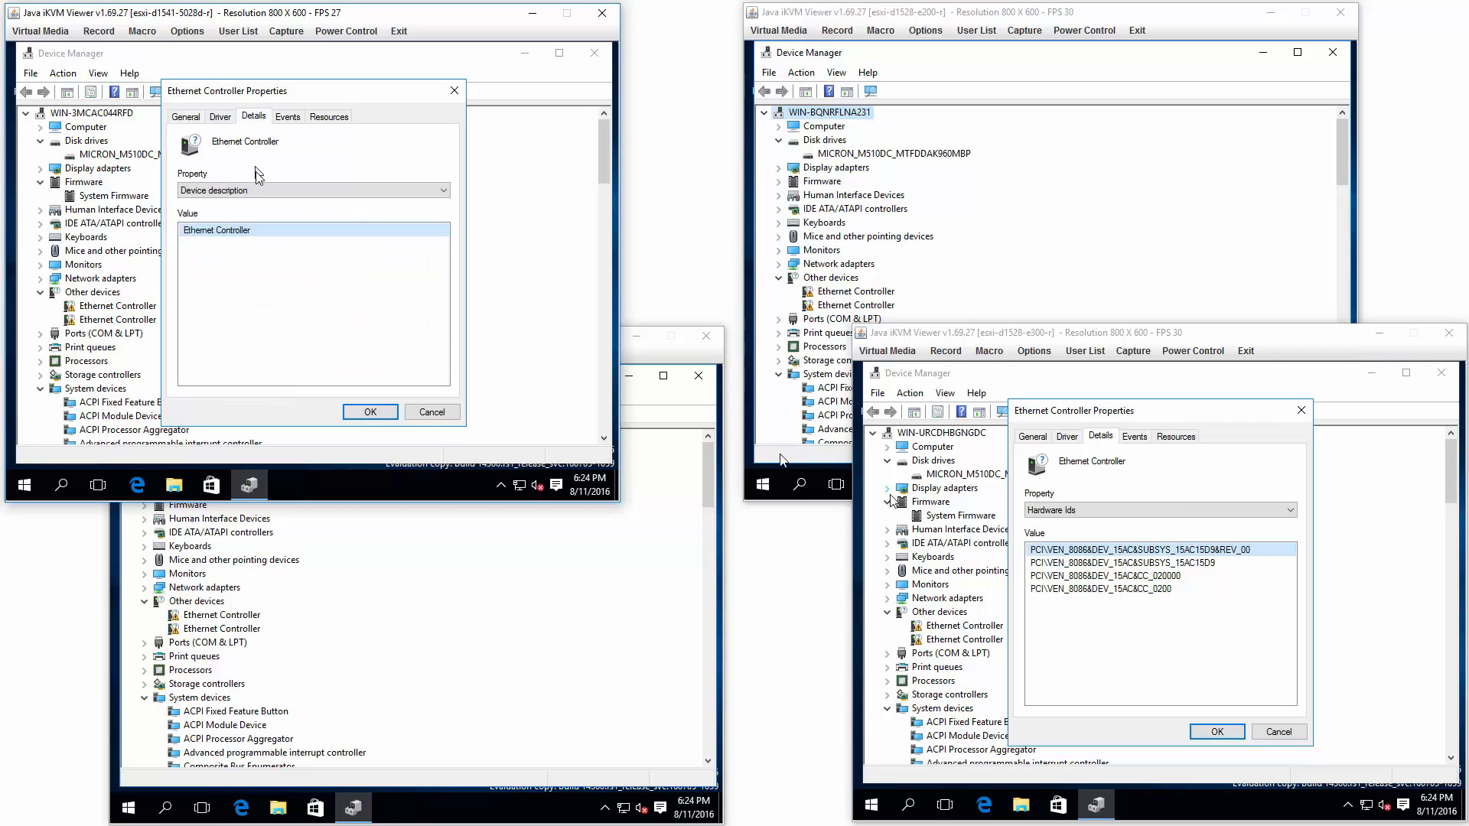
{"action": "left_click", "coordinate": [312, 190]}
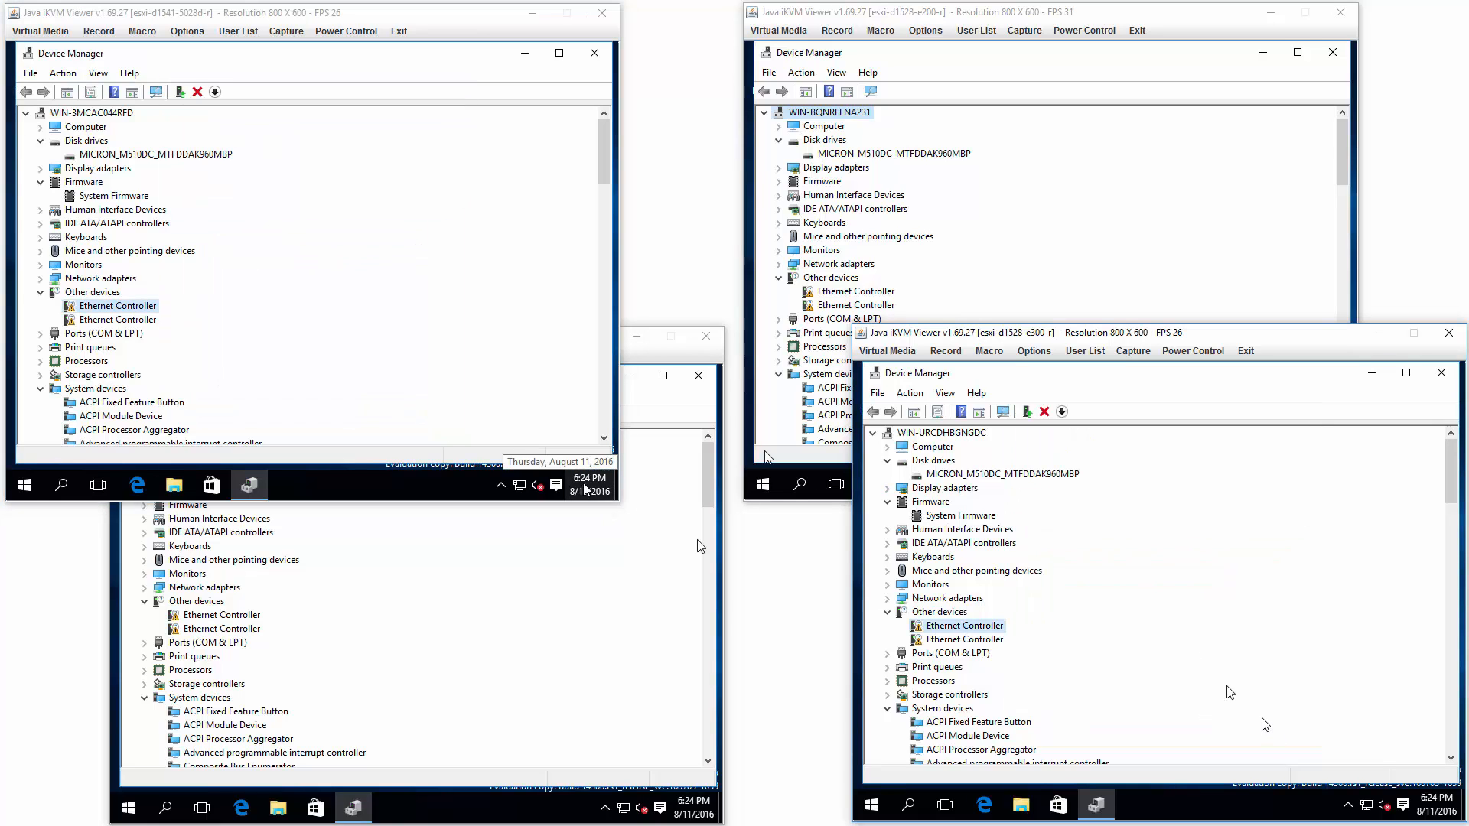
{"action": "mouse_move", "coordinate": [698, 376]}
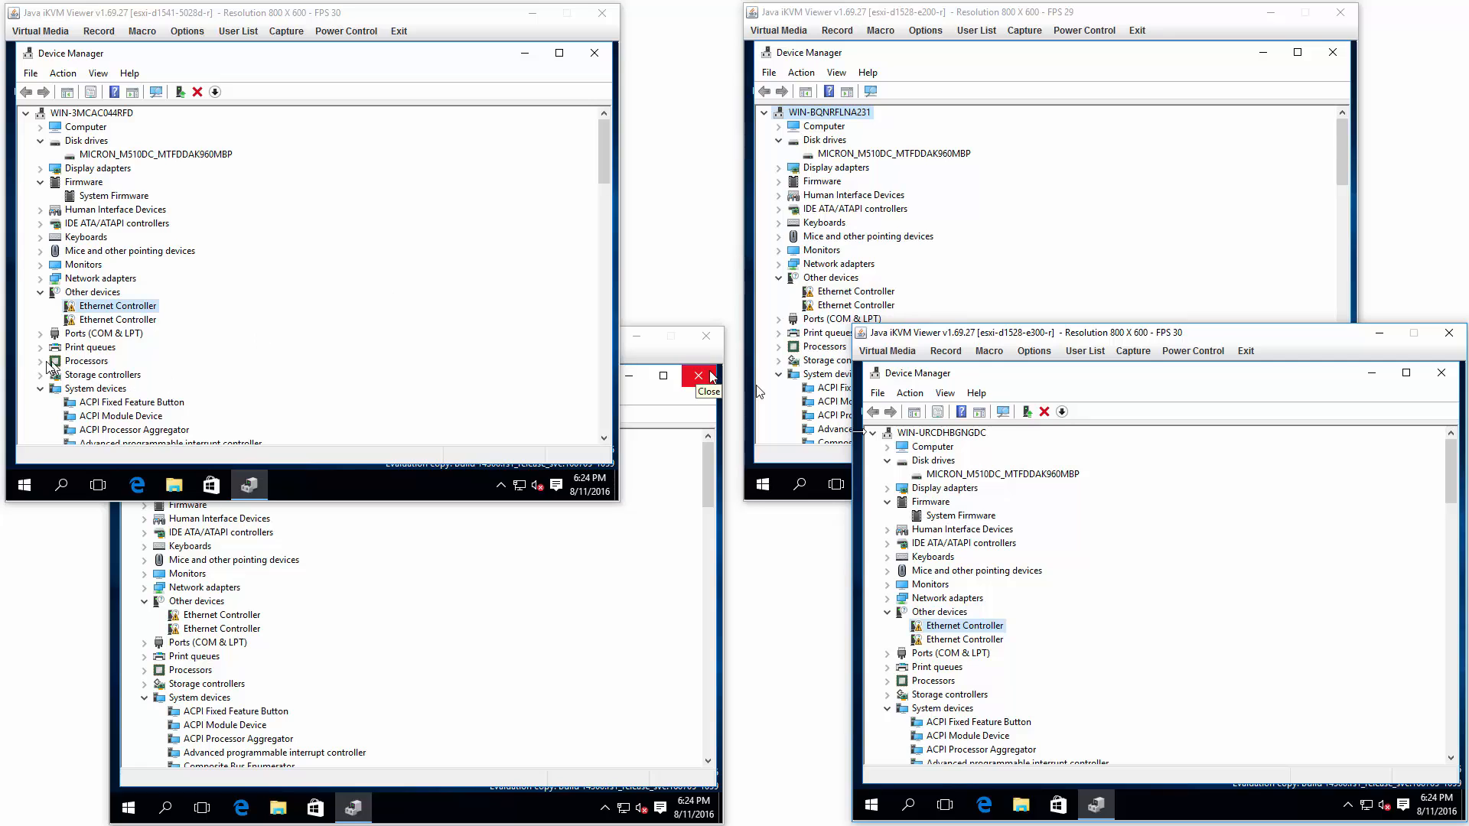
Scroll each server's Device Manager down to its expanded Processors list of Xeon D cores
{"action": "left_click", "coordinate": [42, 361]}
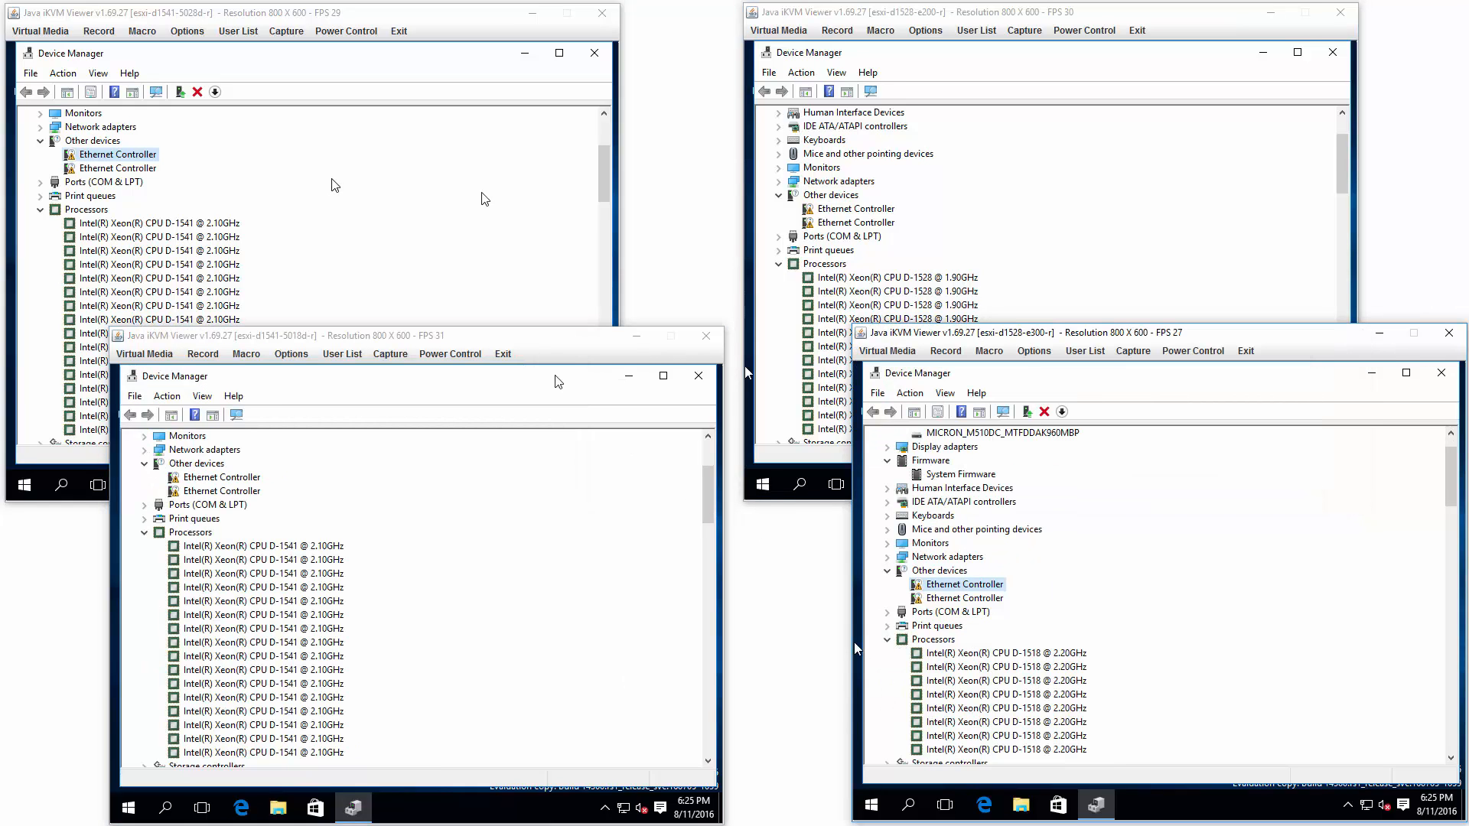
{"action": "scroll", "scroll_direction": "down", "scroll_amount": 3}
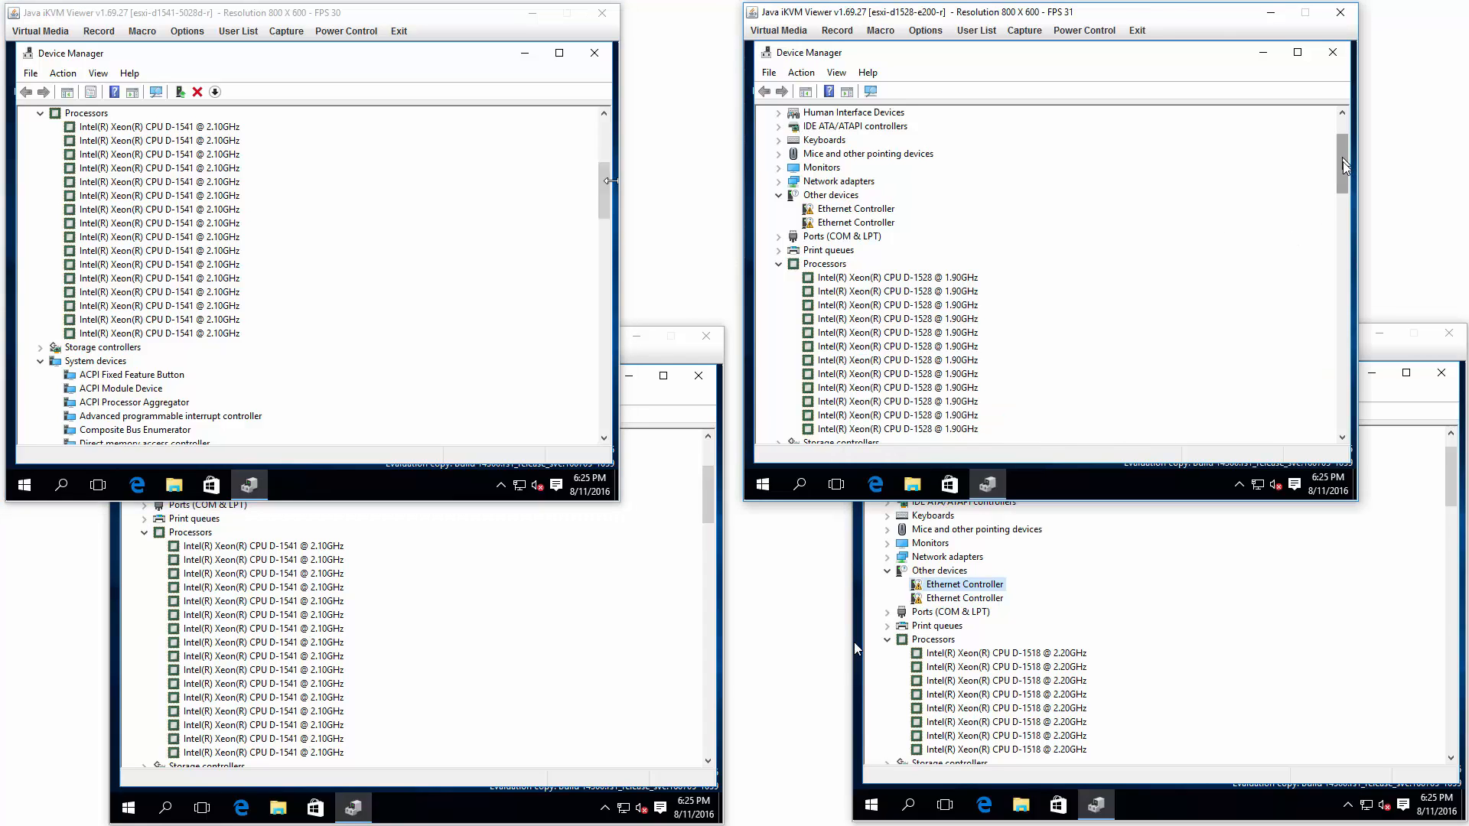
{"action": "scroll", "scroll_direction": "down", "scroll_amount": 3}
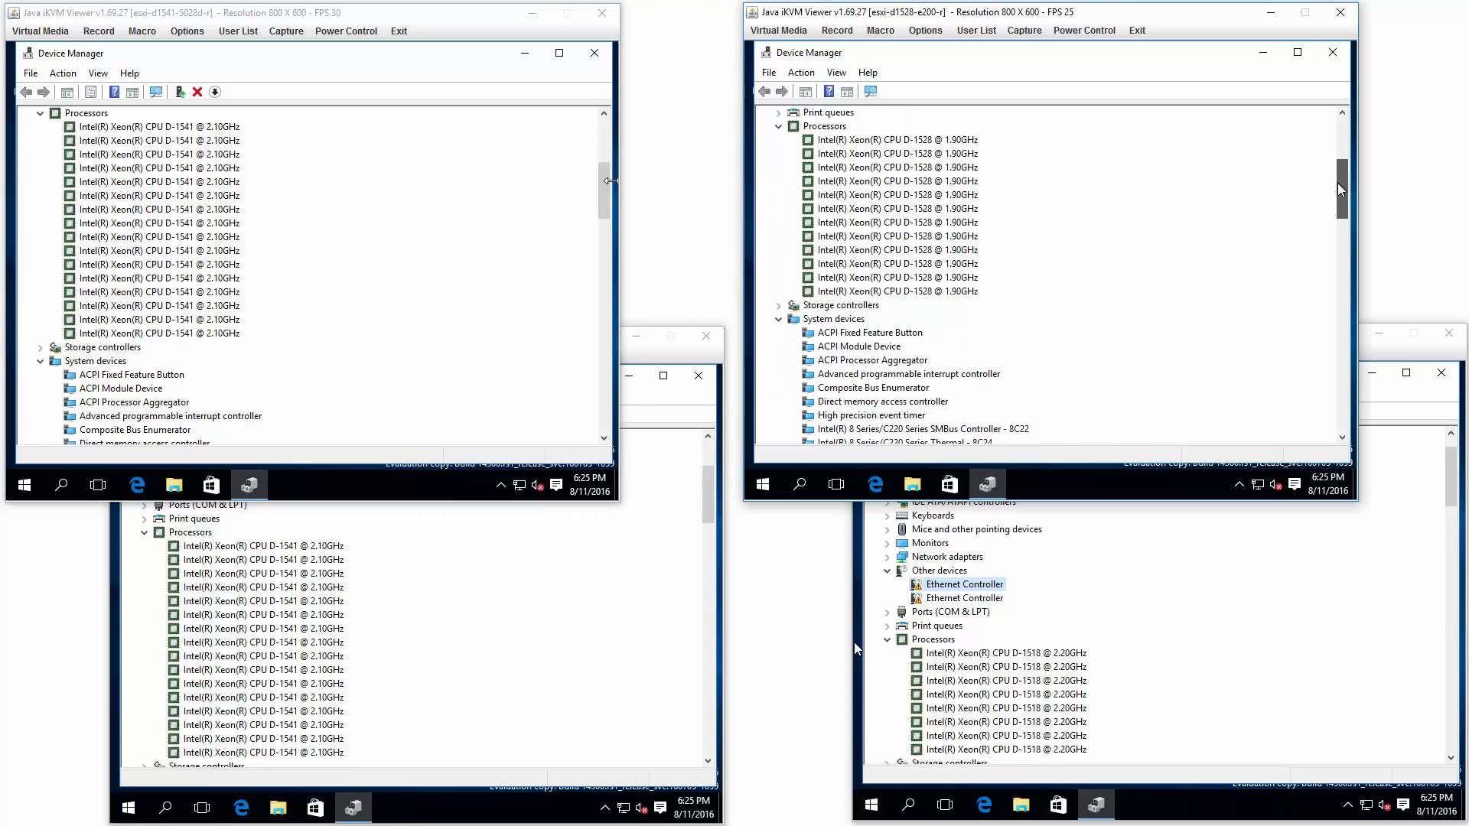
{"action": "scroll", "scroll_direction": "down", "scroll_amount": 3}
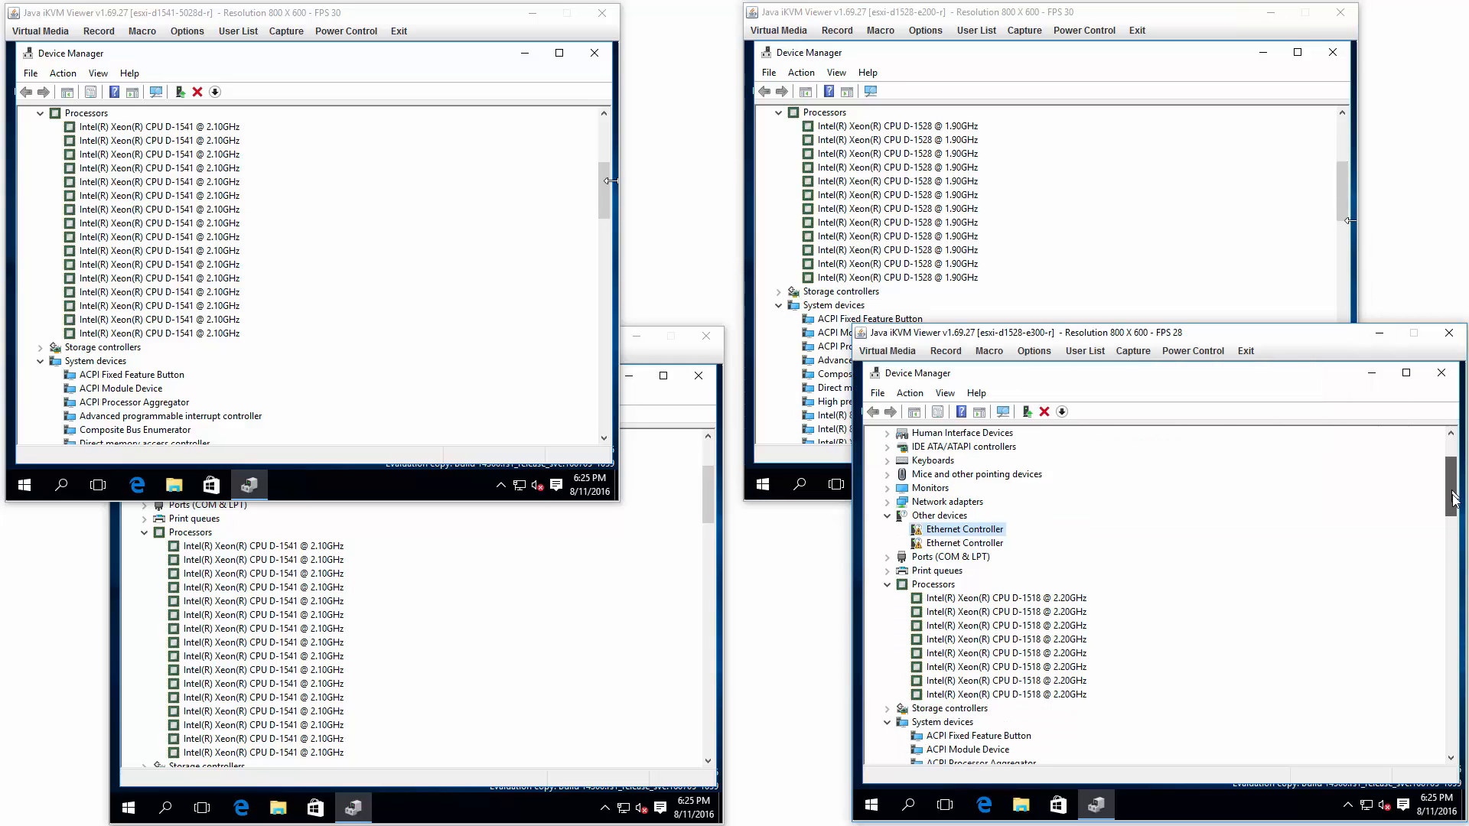
{"action": "scroll", "scroll_direction": "down", "scroll_amount": 3}
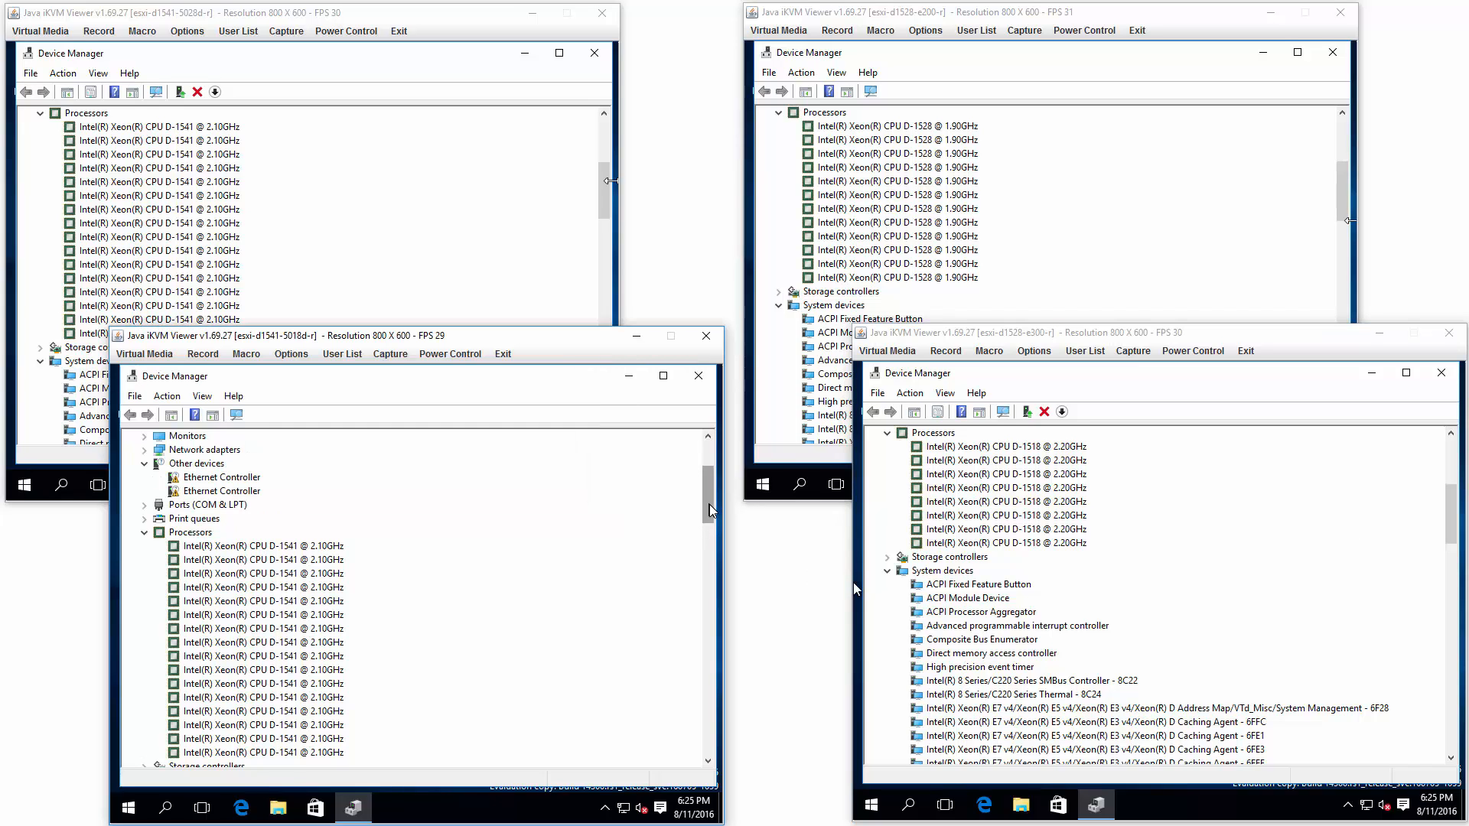
{"action": "scroll", "scroll_direction": "down", "scroll_amount": 3}
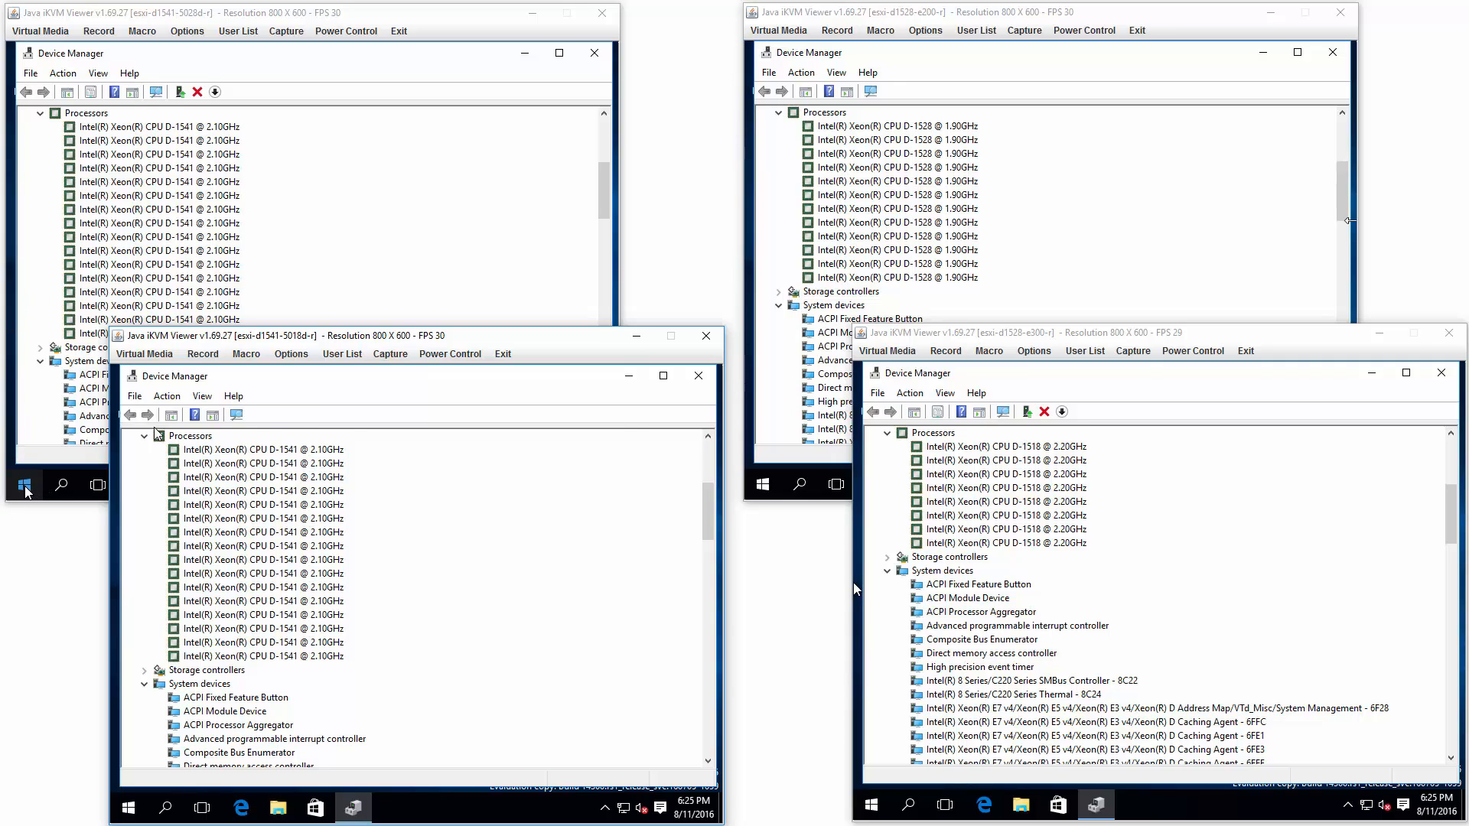
Search 'msinfo' from the 5028D server's Start menu to find System Information
{"action": "left_click", "coordinate": [25, 485]}
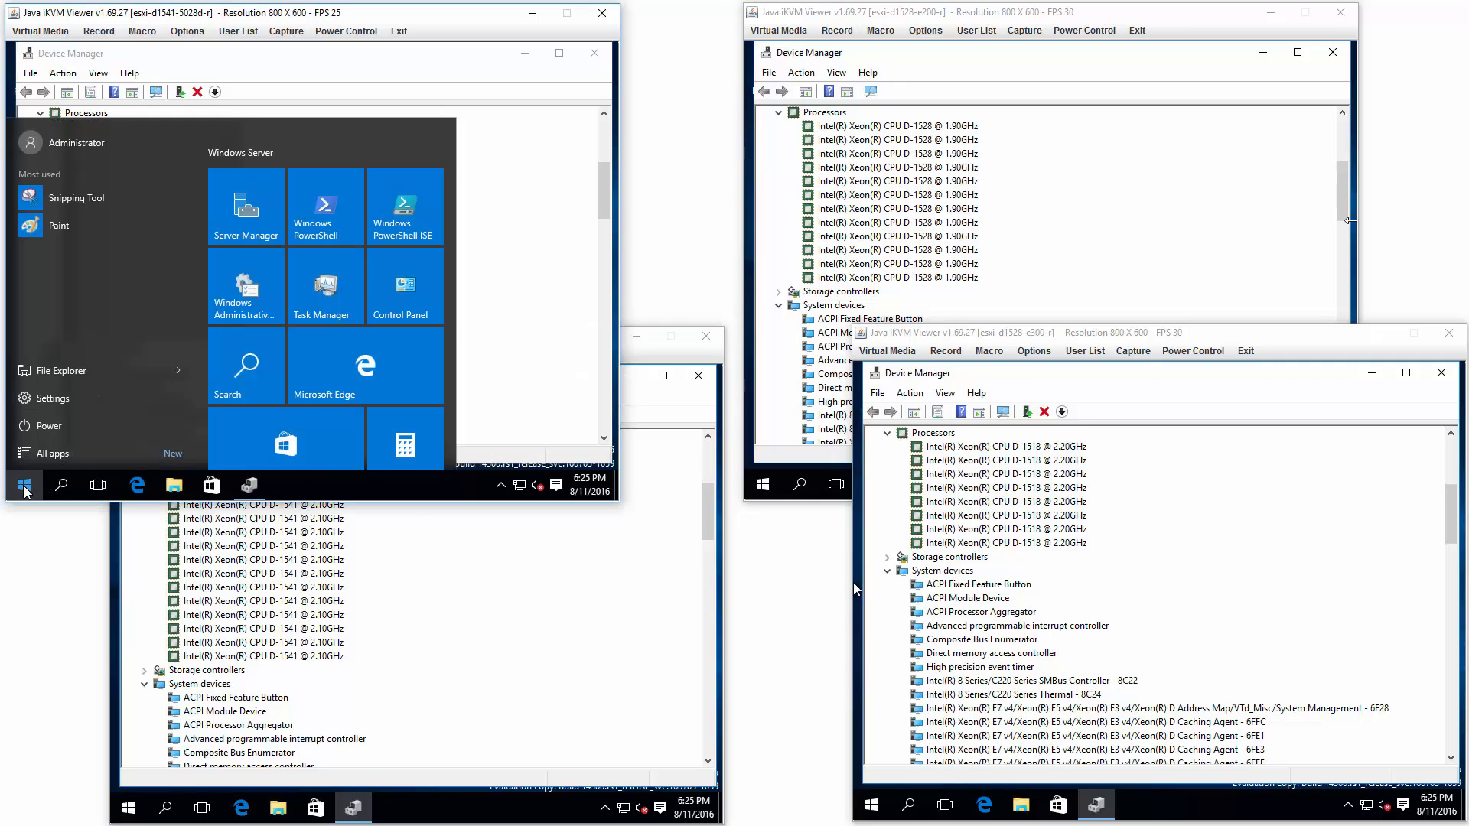
{"action": "left_click", "coordinate": [24, 485]}
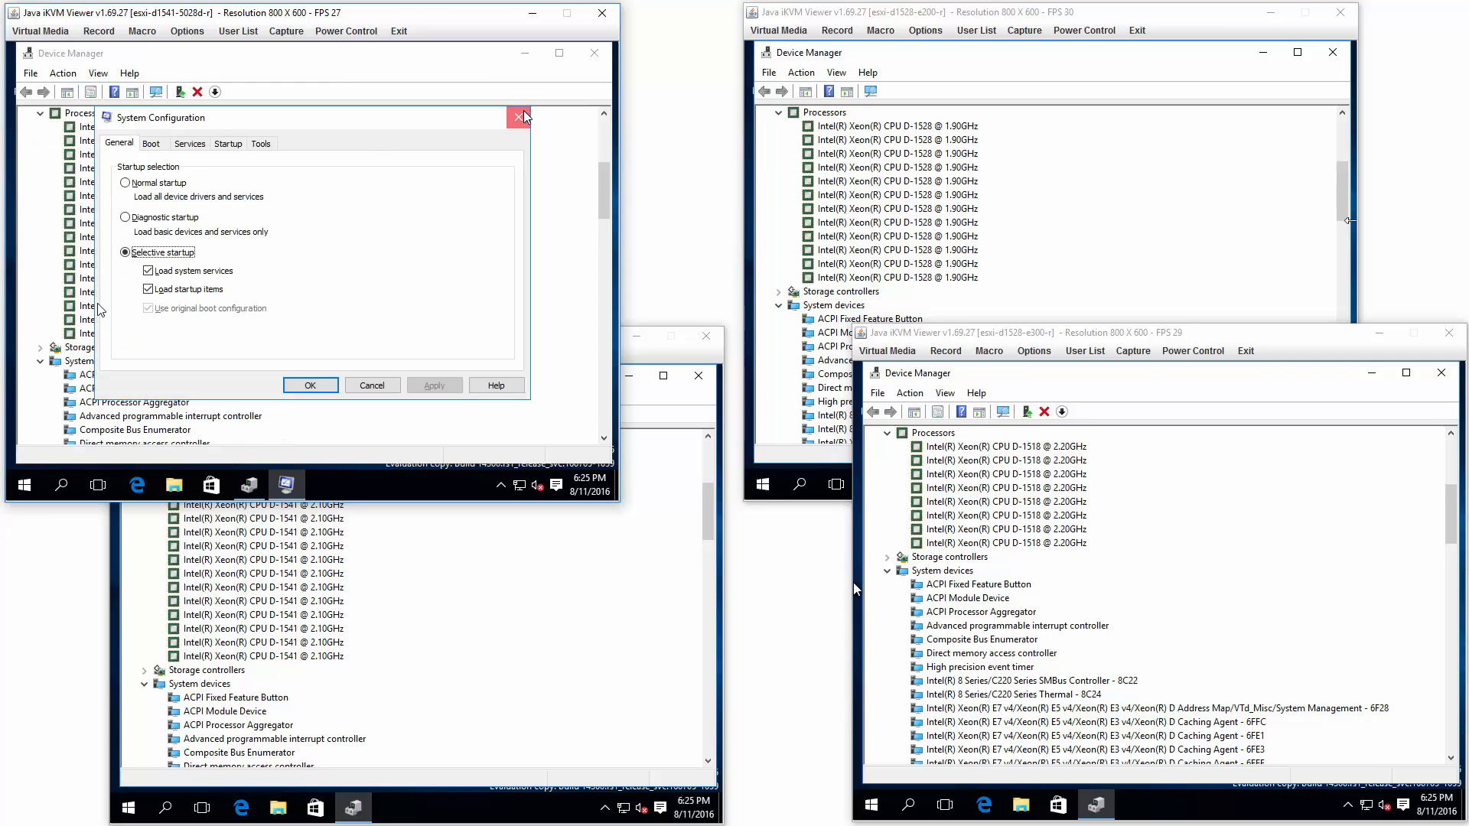
{"action": "left_click", "coordinate": [23, 485]}
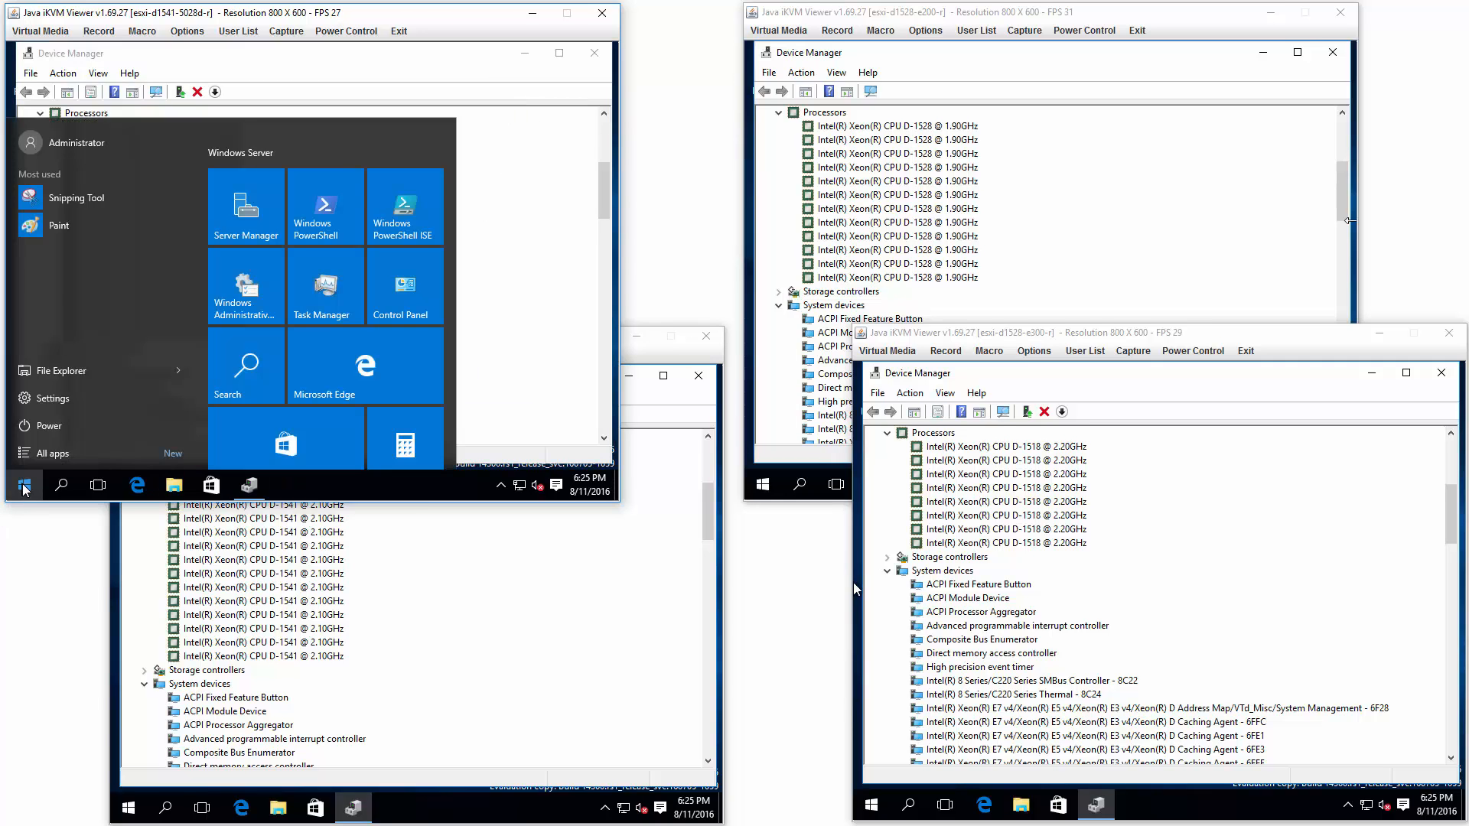
{"action": "type", "text": "msinfo"}
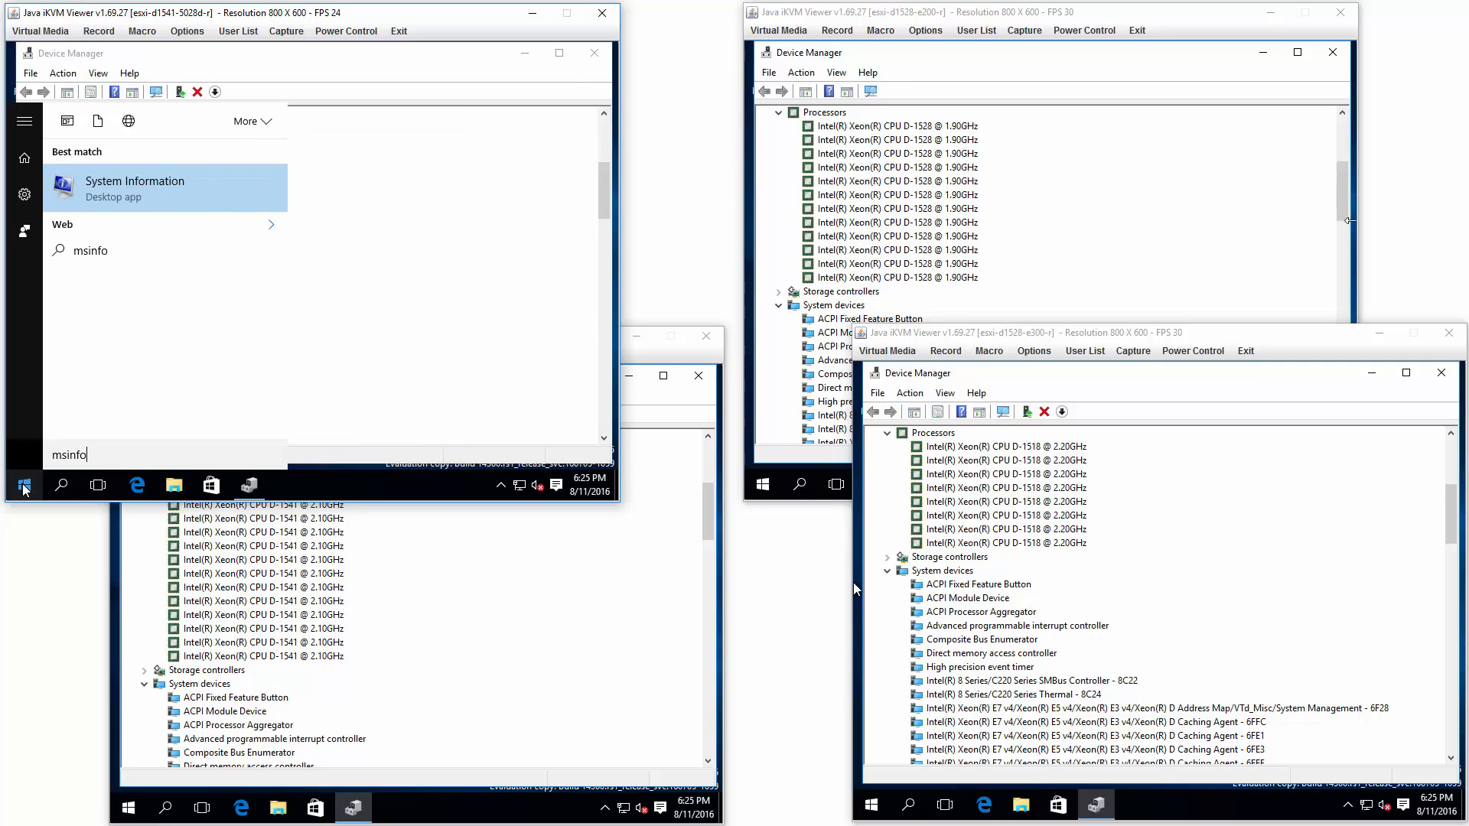
Launch System Information on the servers via msinfo32 and maximize the last server's window
{"action": "left_click", "coordinate": [135, 187]}
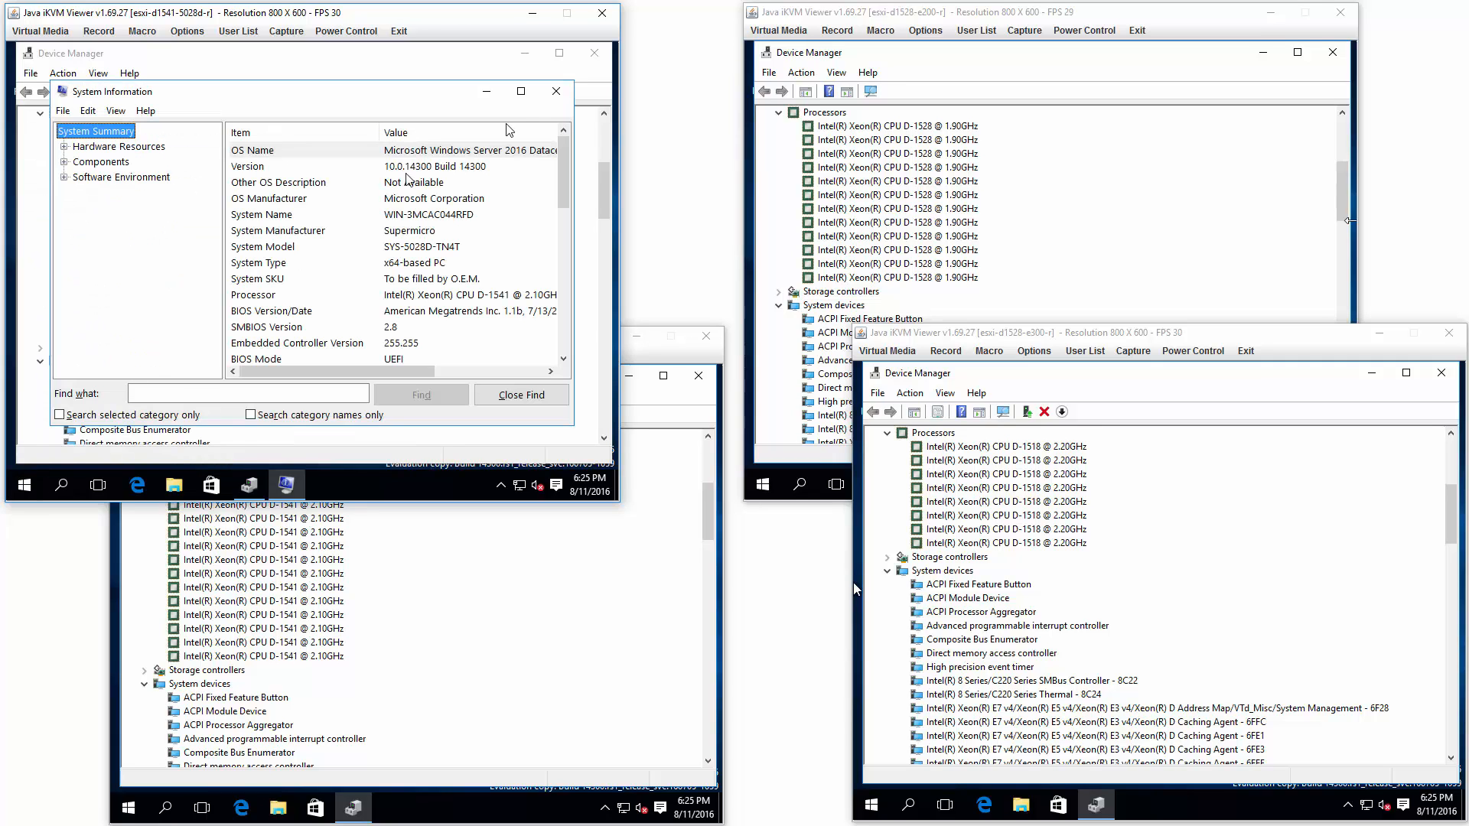
{"action": "left_click", "coordinate": [762, 485]}
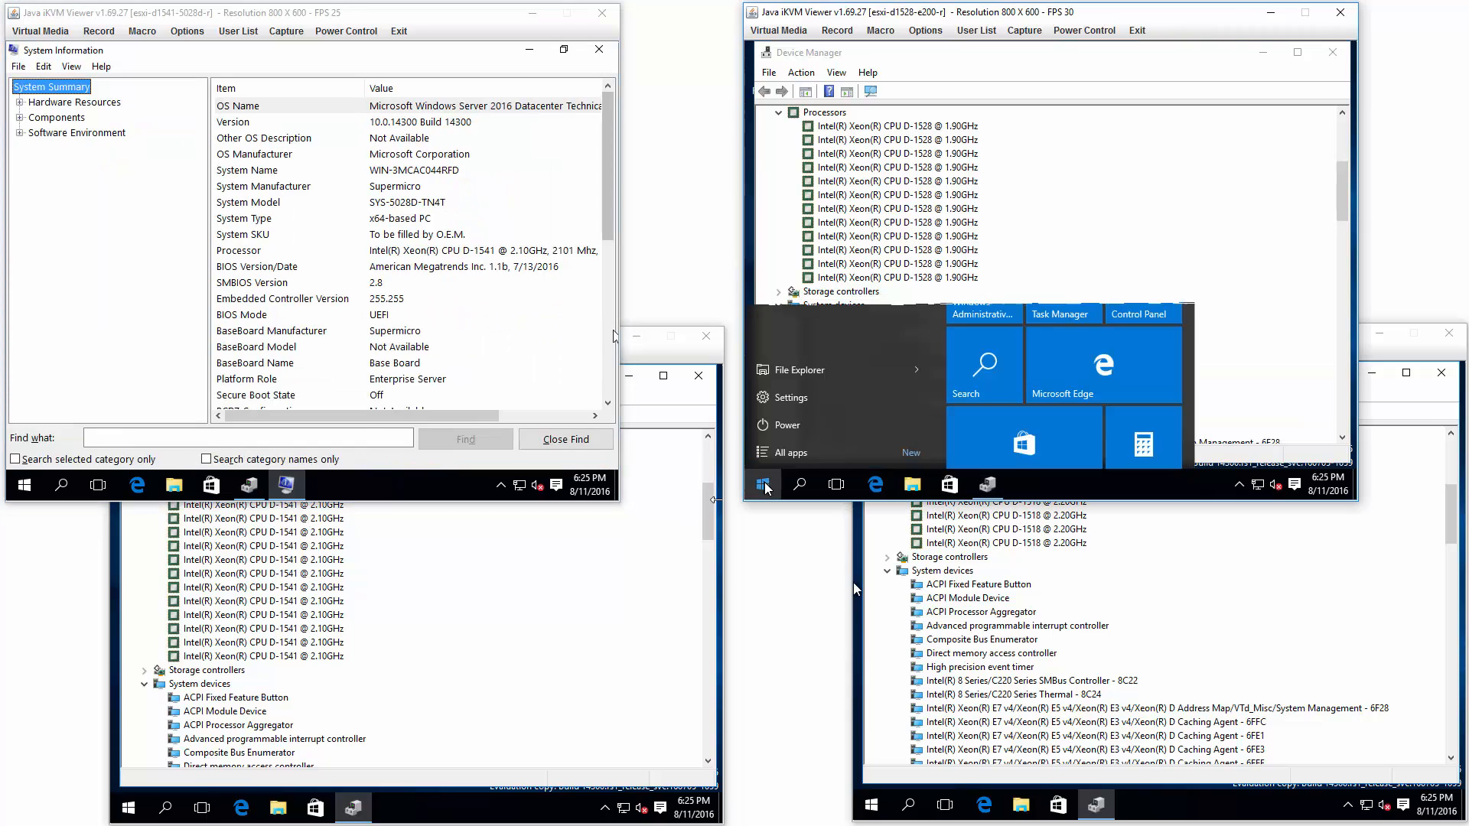
{"action": "type", "text": "msinfo32"}
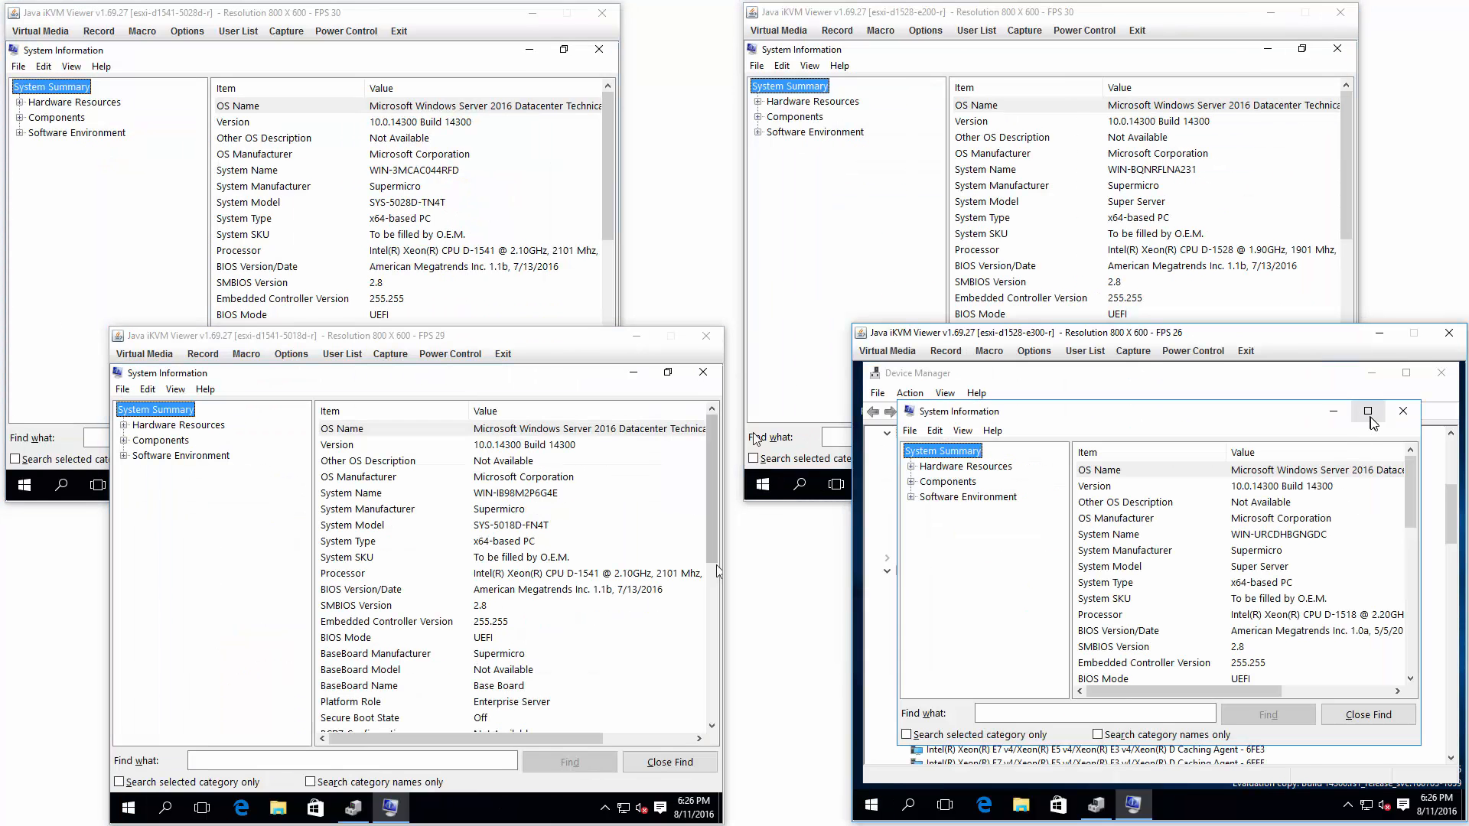
{"action": "left_click", "coordinate": [1404, 410]}
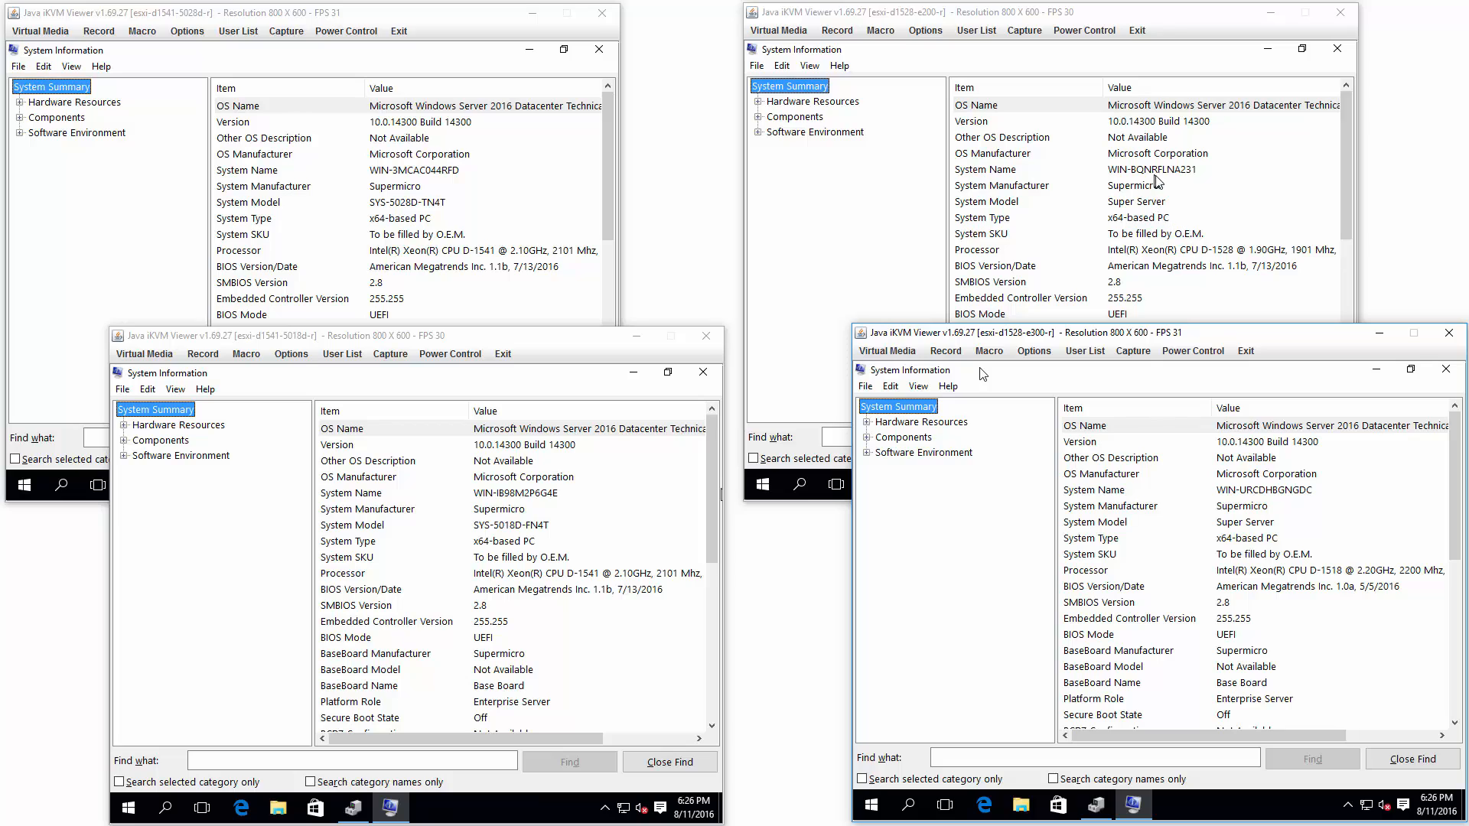
{"action": "mouse_move", "coordinate": [1154, 303]}
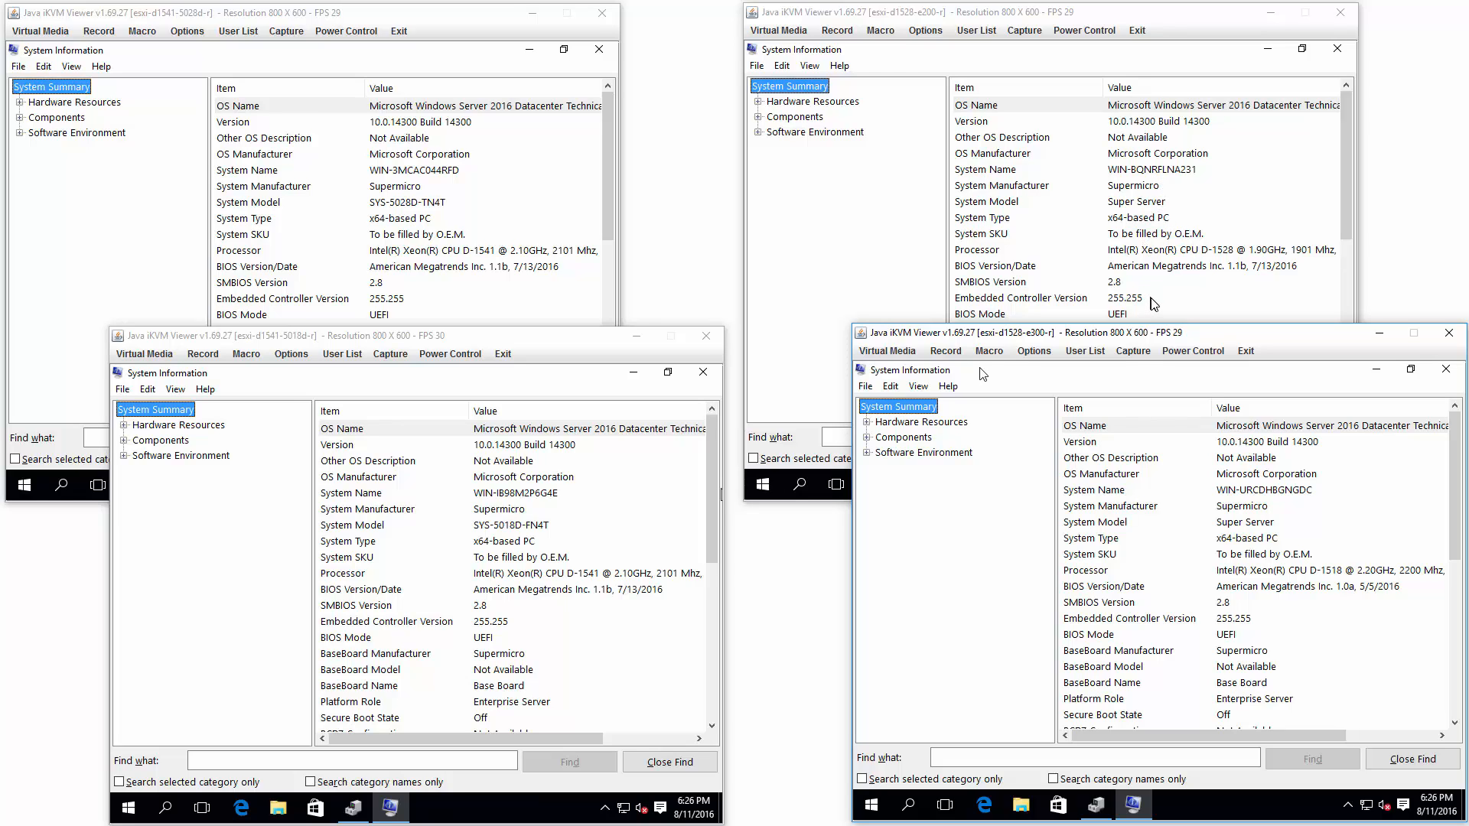
{"action": "mouse_move", "coordinate": [1216, 540]}
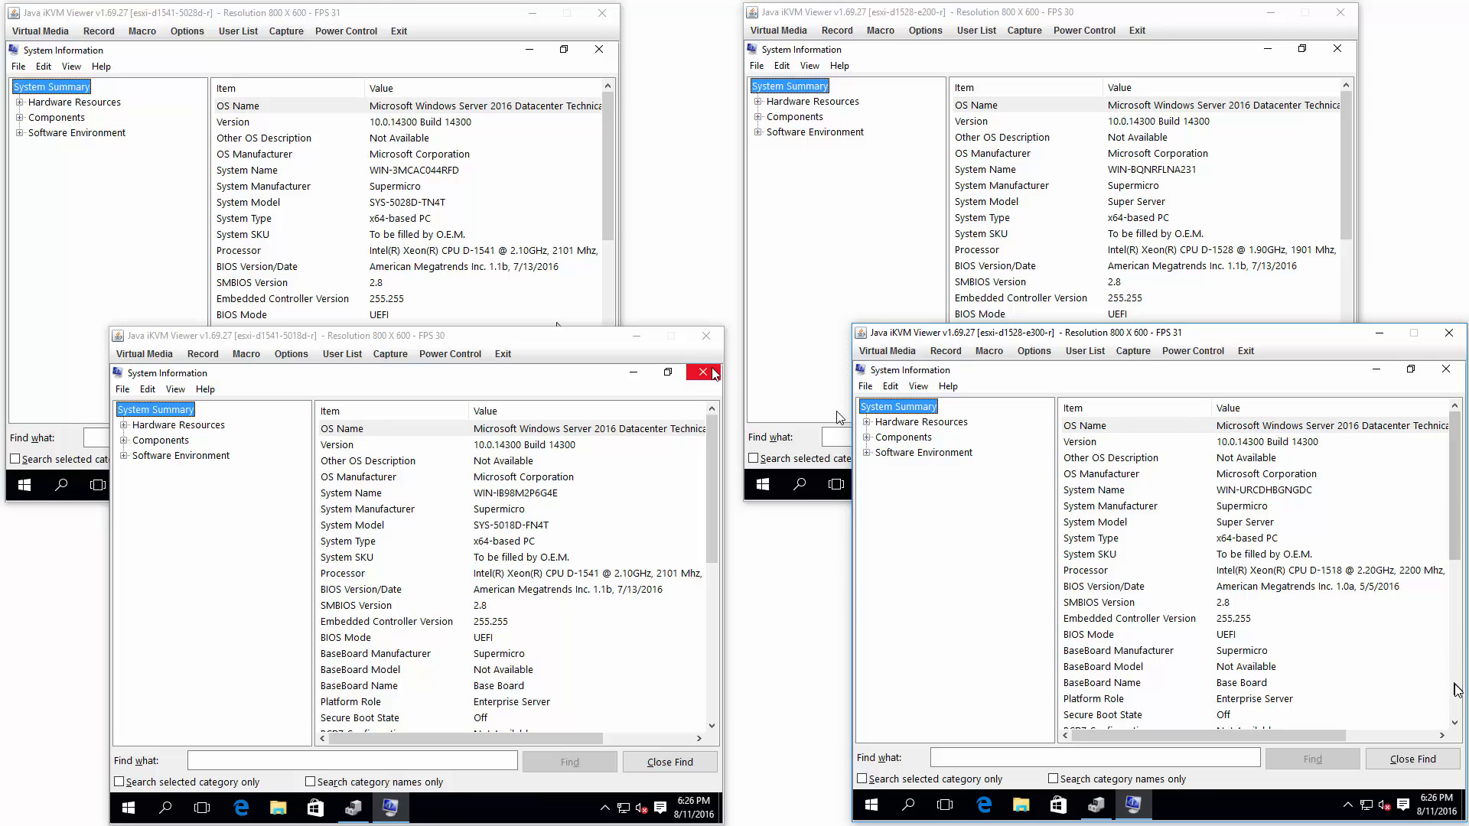
Scroll the System Summary lists down to the Physical Memory entries
{"action": "scroll", "scroll_direction": "down", "scroll_amount": 3}
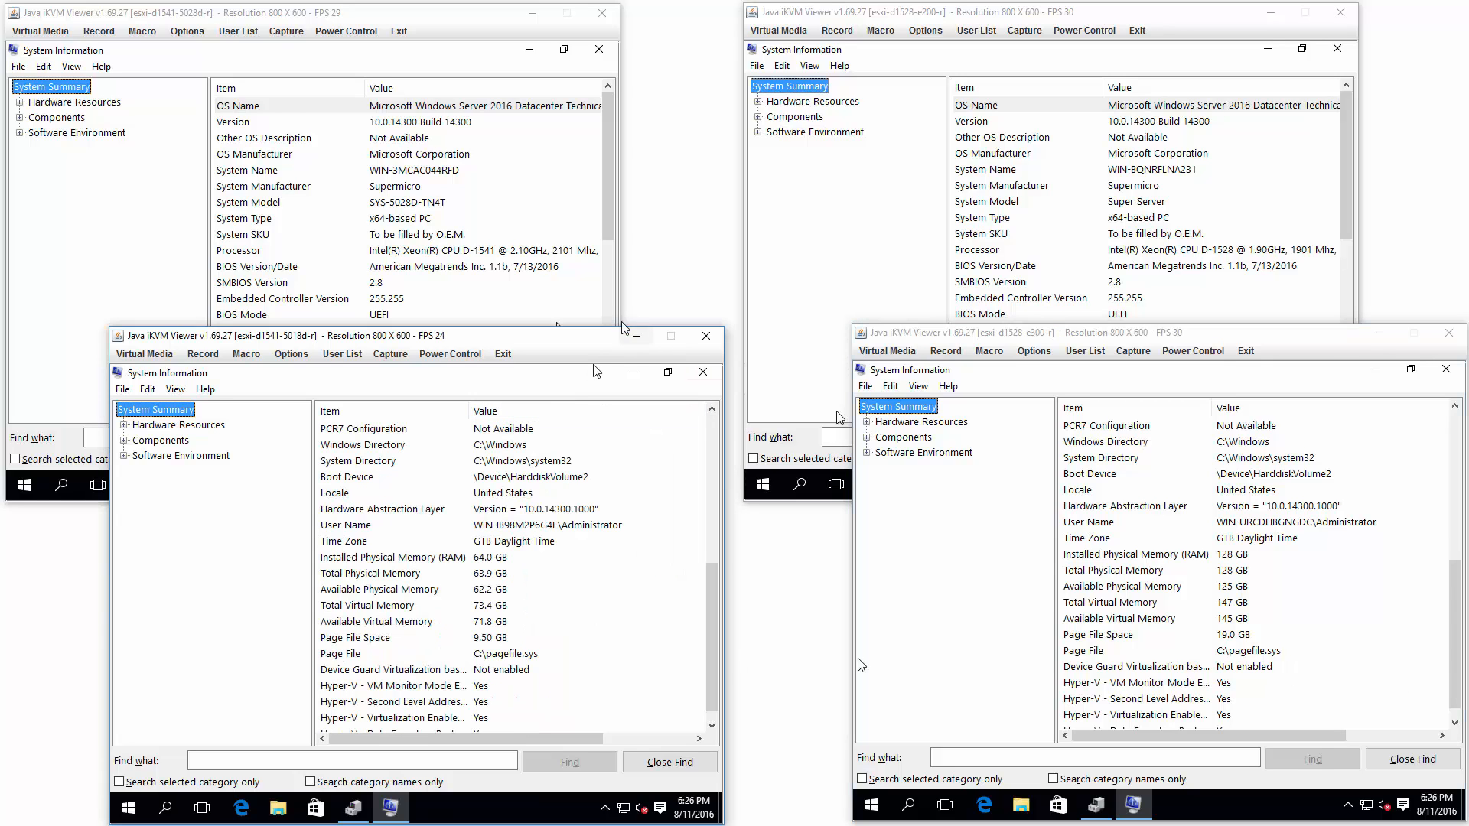
{"action": "scroll", "scroll_direction": "down", "scroll_amount": 3}
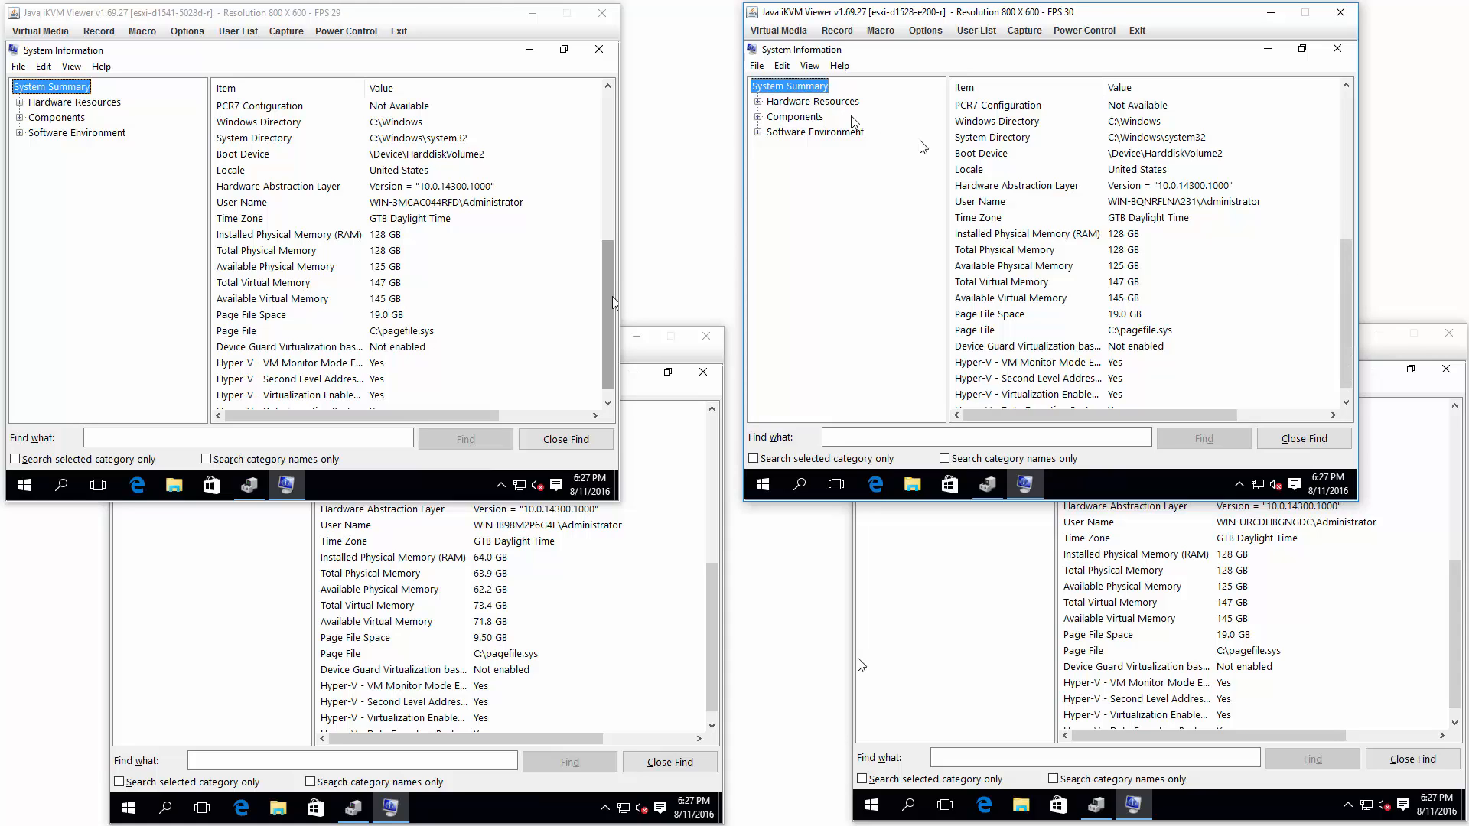
{"action": "left_click", "coordinate": [607, 88]}
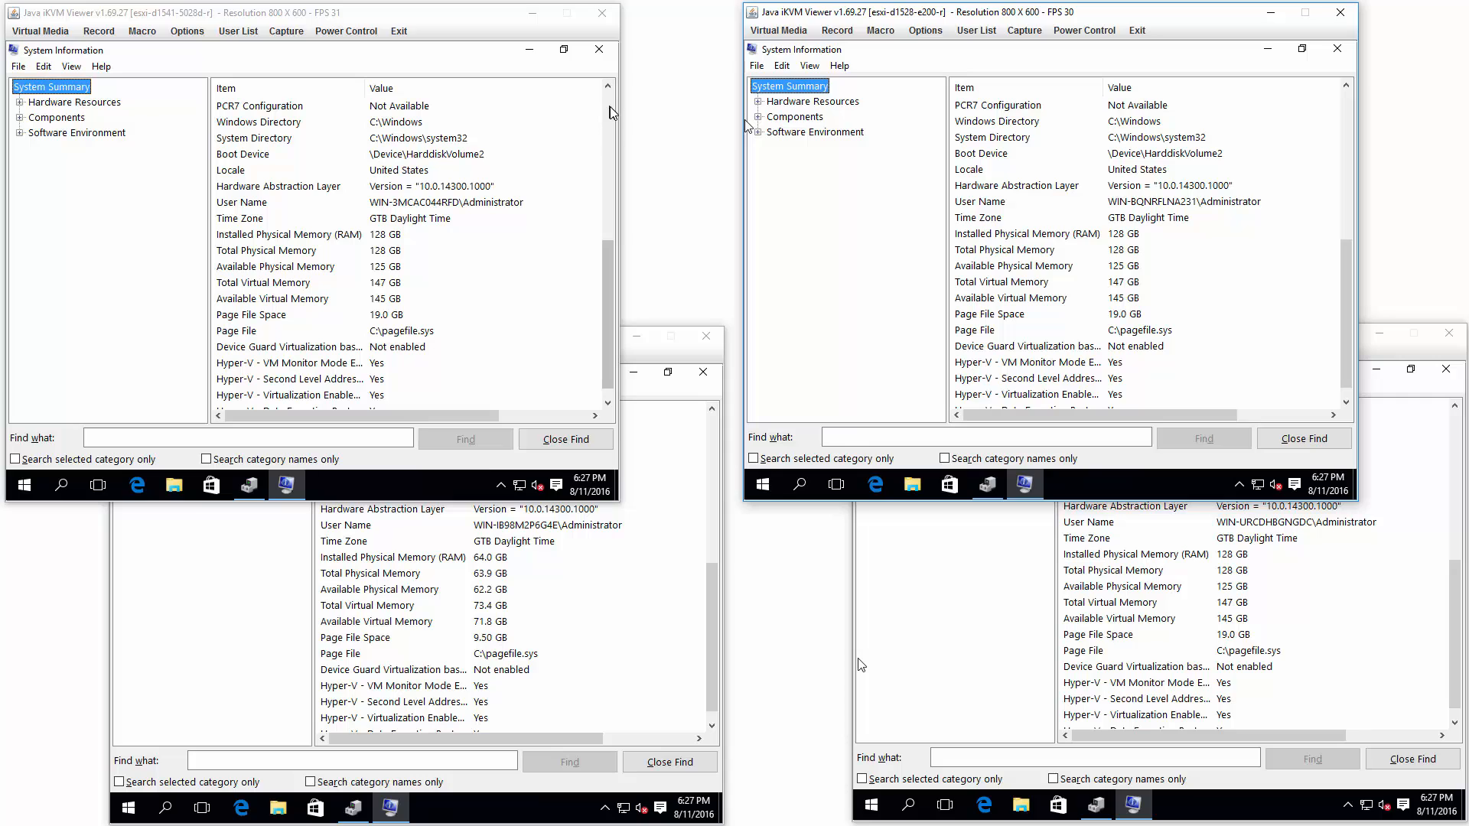